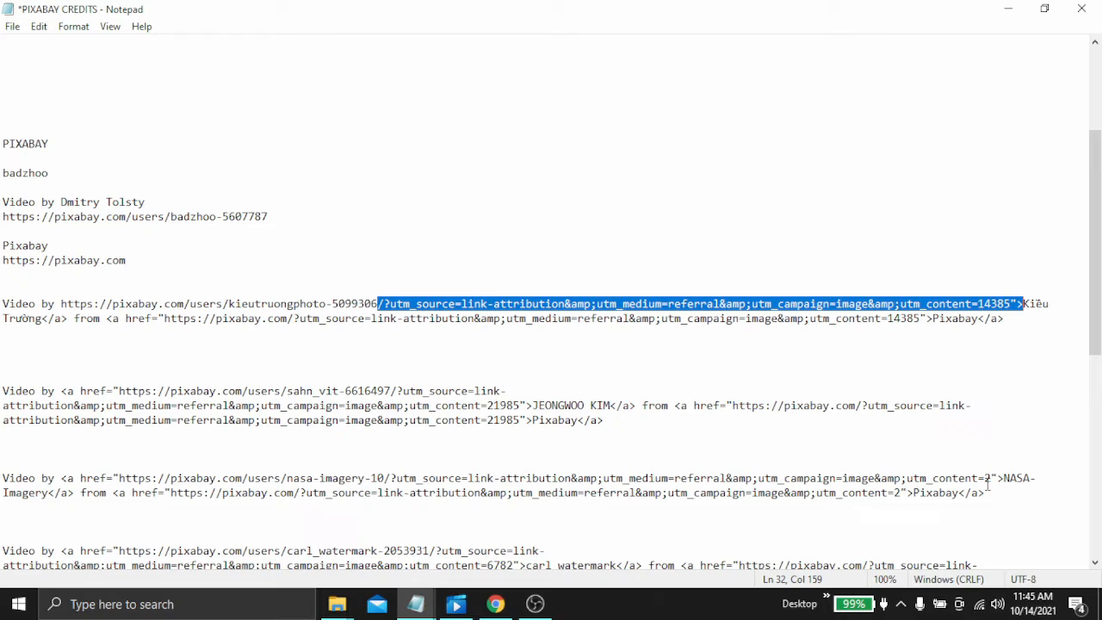
pyautogui.moveTo(551, 590)
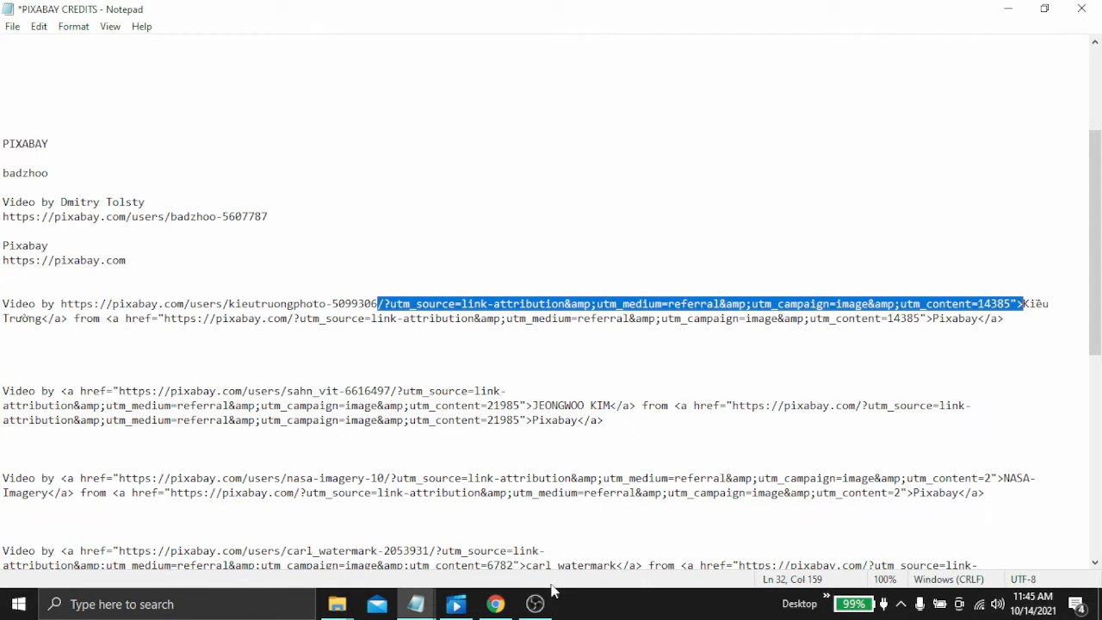
pyautogui.click(4, 390)
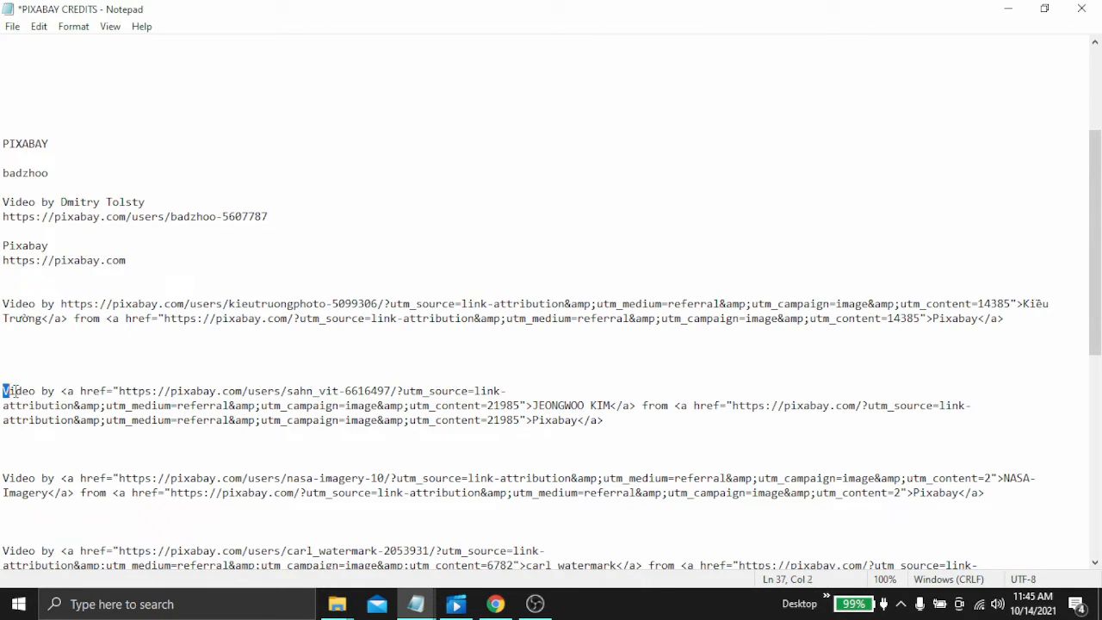
pyautogui.moveTo(2, 392); pyautogui.dragTo(603, 421)
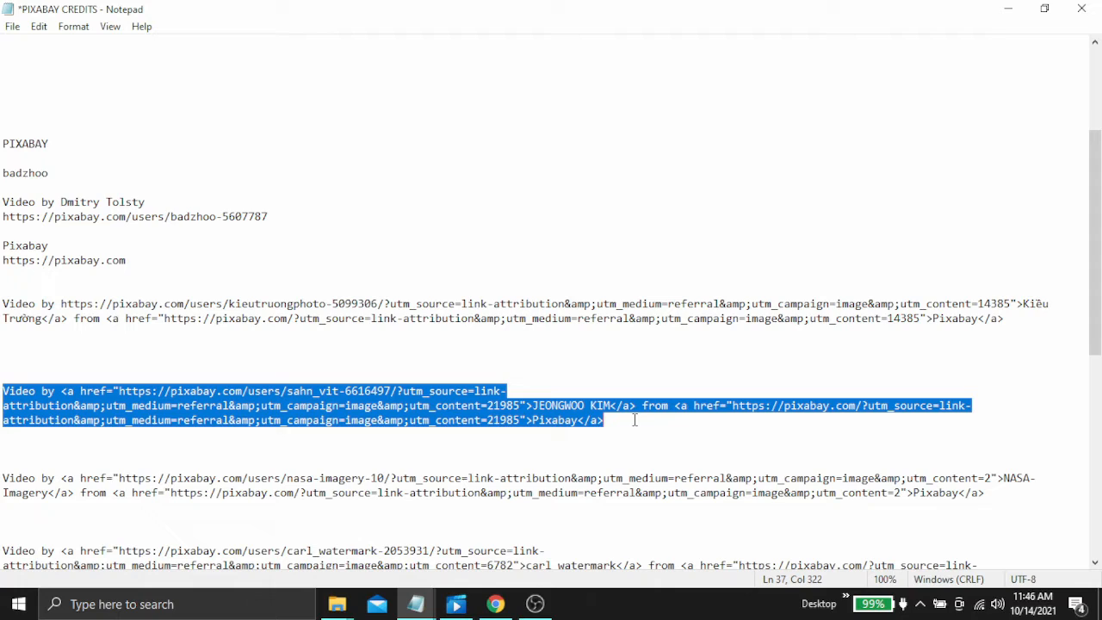
pyautogui.moveTo(244, 381)
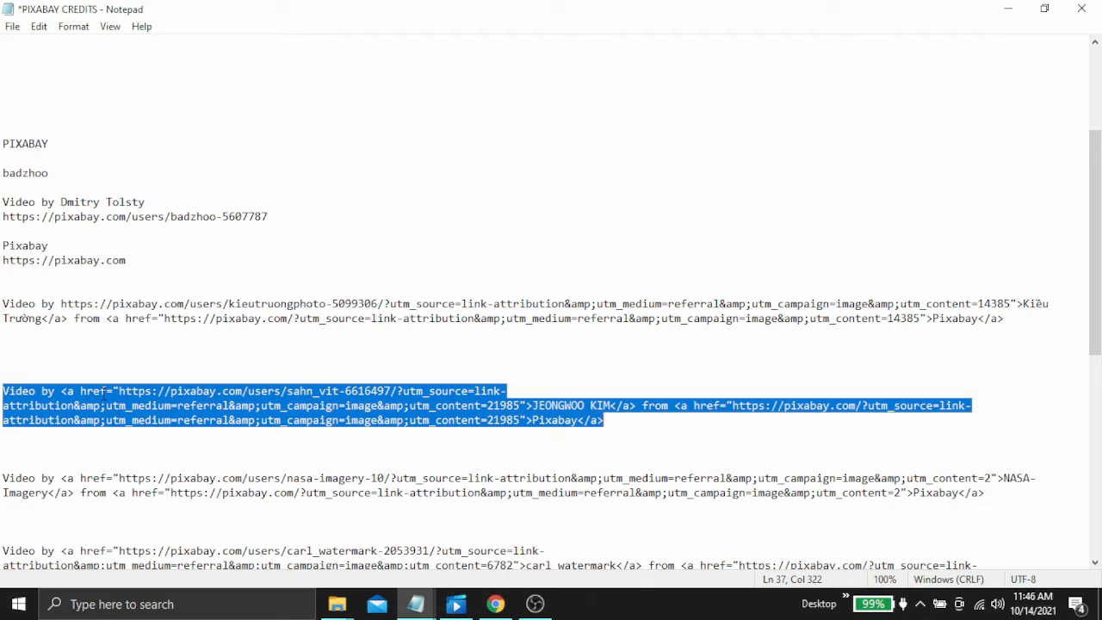
pyautogui.click(69, 390)
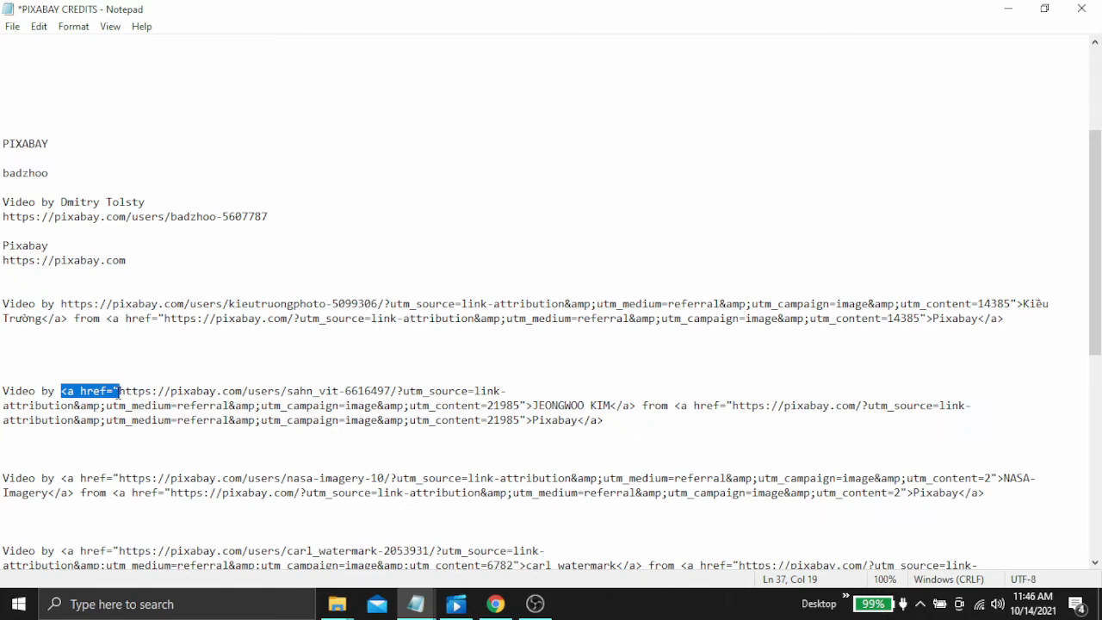
pyautogui.click(113, 390)
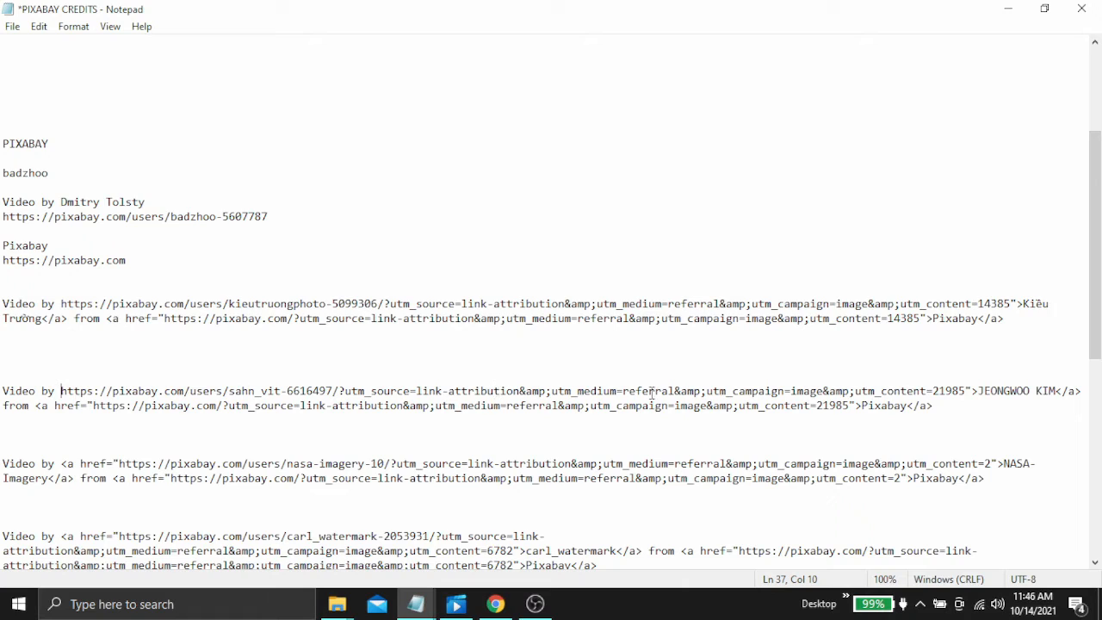
pyautogui.moveTo(347, 406)
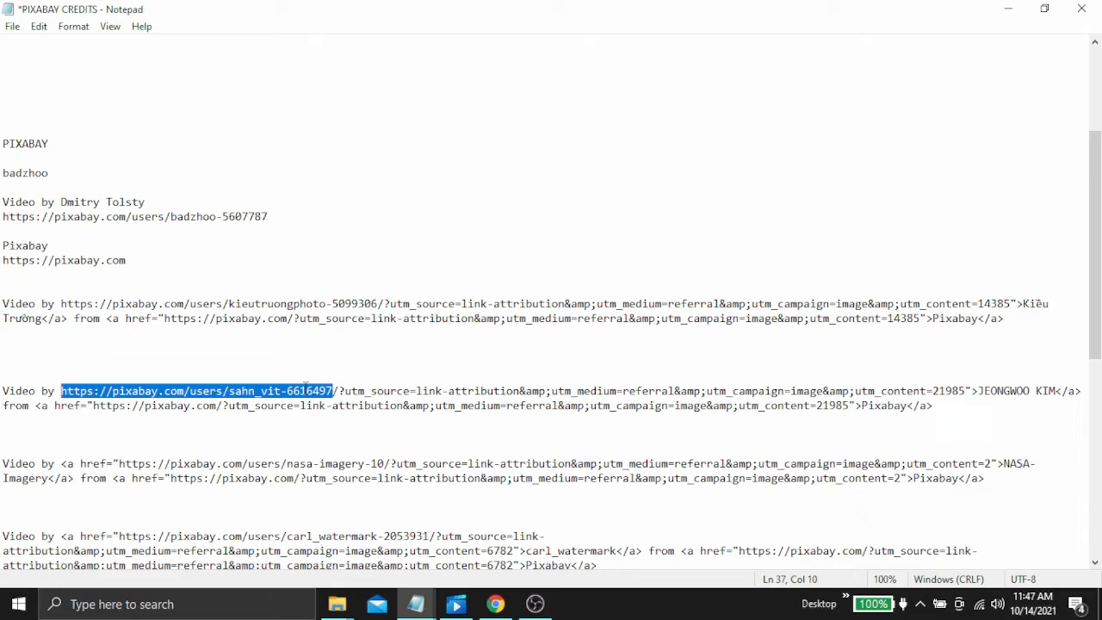
pyautogui.moveTo(980, 392)
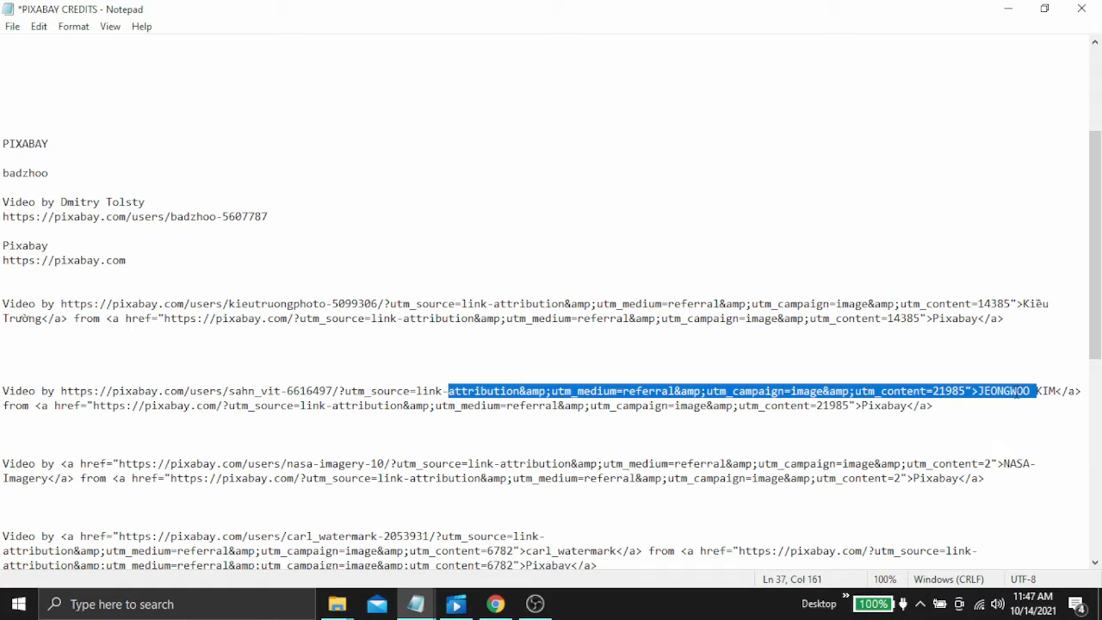
pyautogui.click(981, 391)
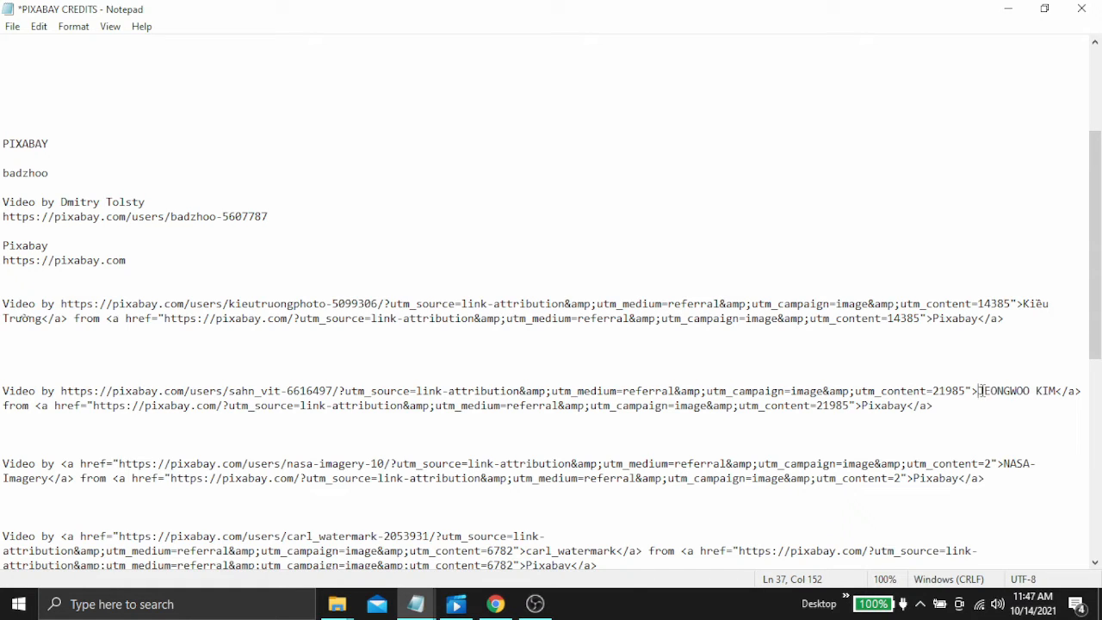
pyautogui.doubleClick(1004, 391)
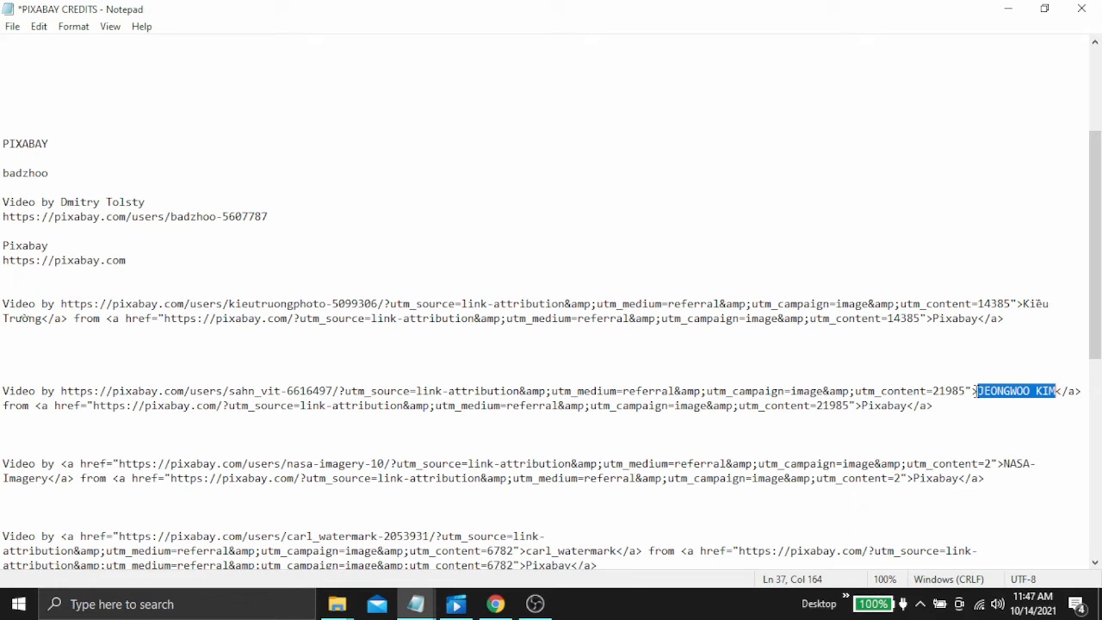
pyautogui.click(977, 391)
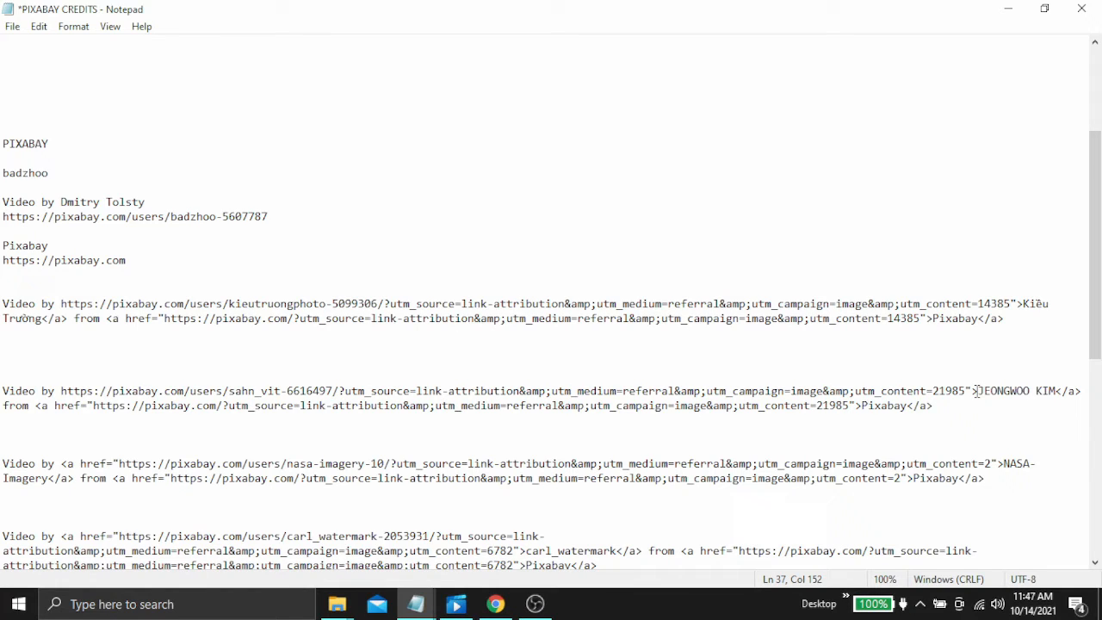
pyautogui.moveTo(973, 391); pyautogui.dragTo(418, 391)
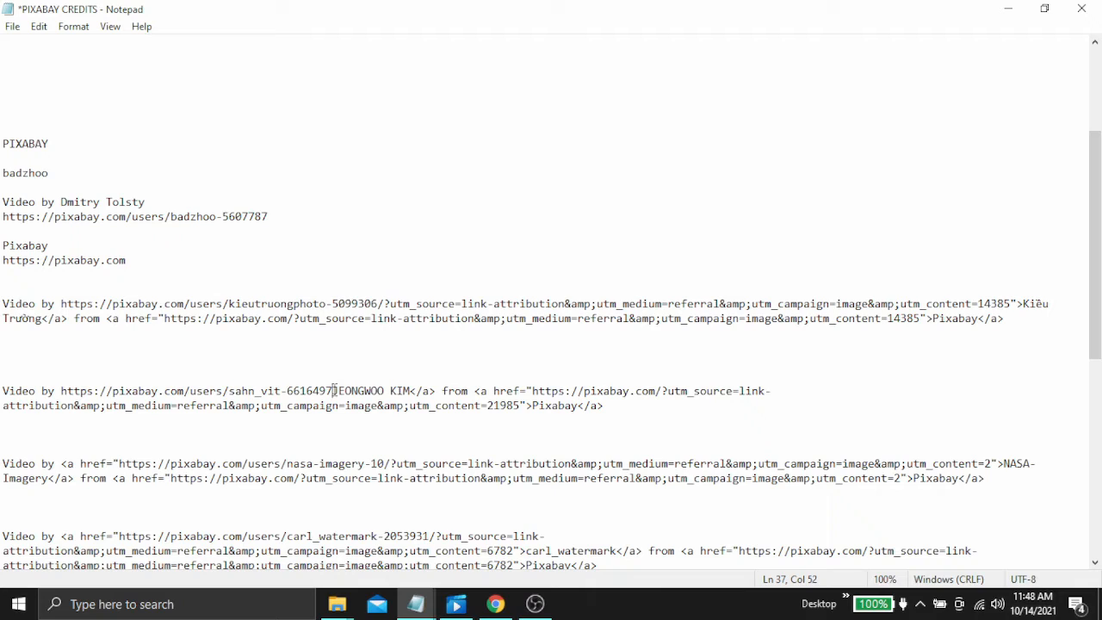
pyautogui.moveTo(358, 414)
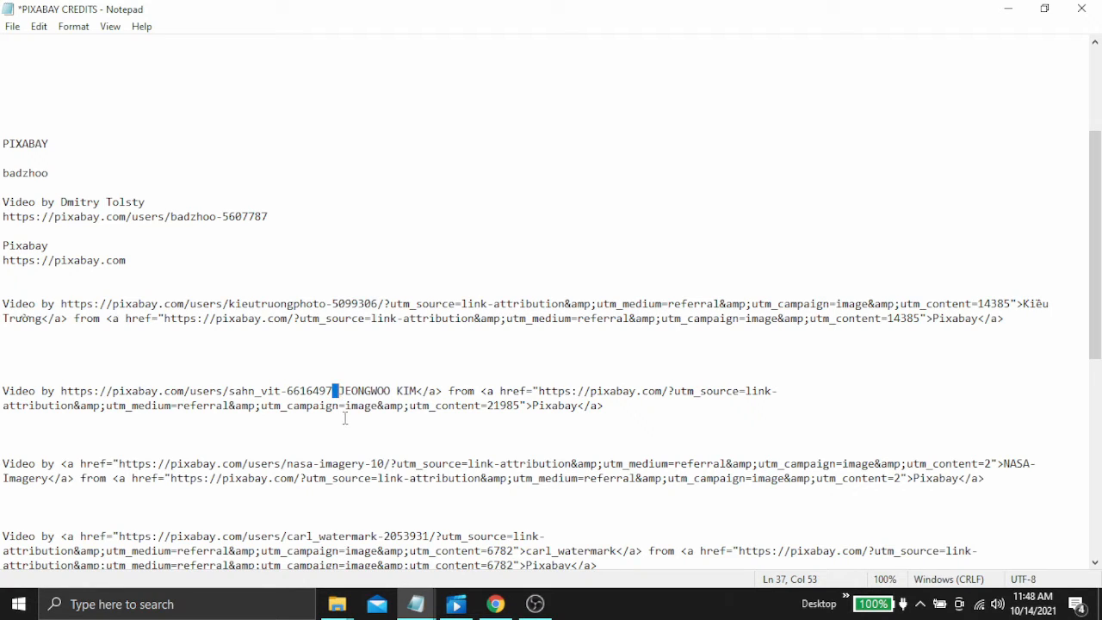
pyautogui.moveTo(414, 388)
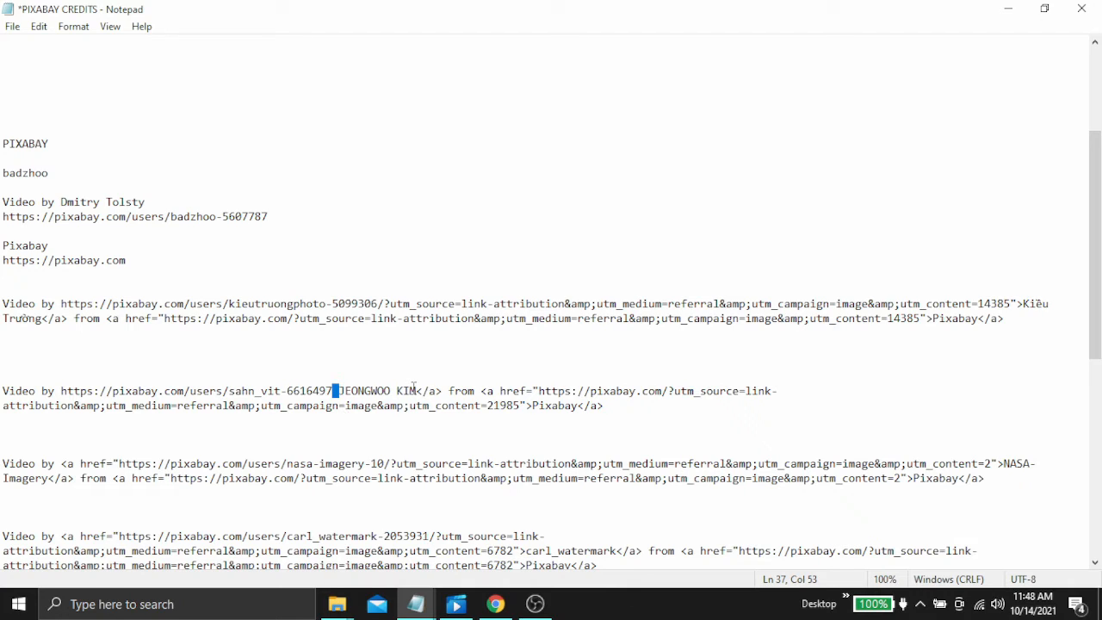
pyautogui.click(416, 390)
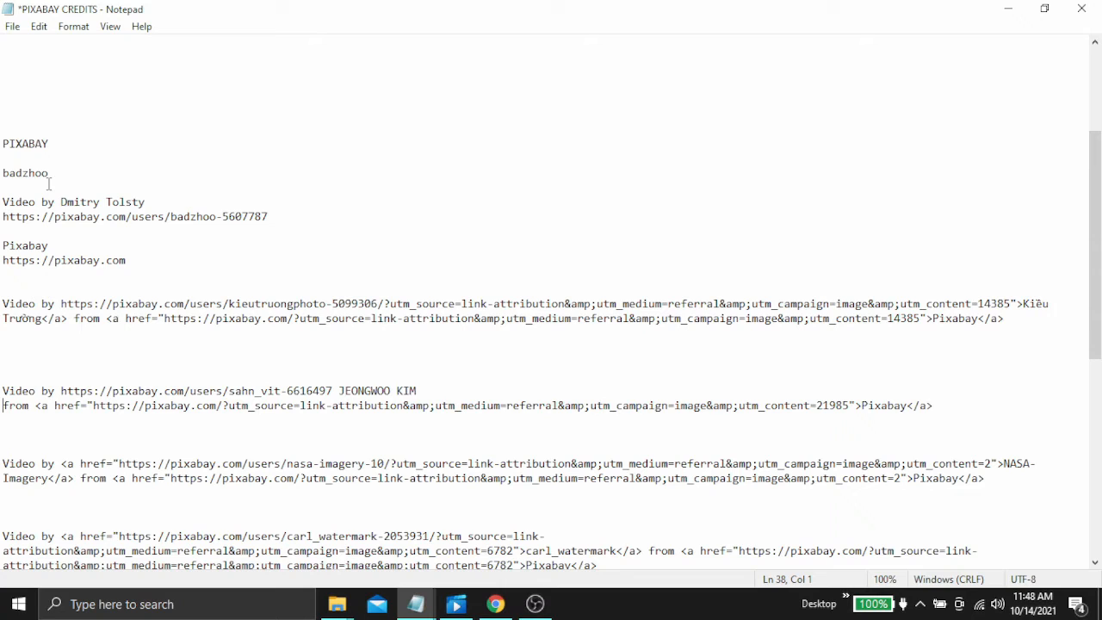
# Delete the stray 'badzhoo' line and the blank lines beneath the PIXABAY heading
pyautogui.click(8, 188)
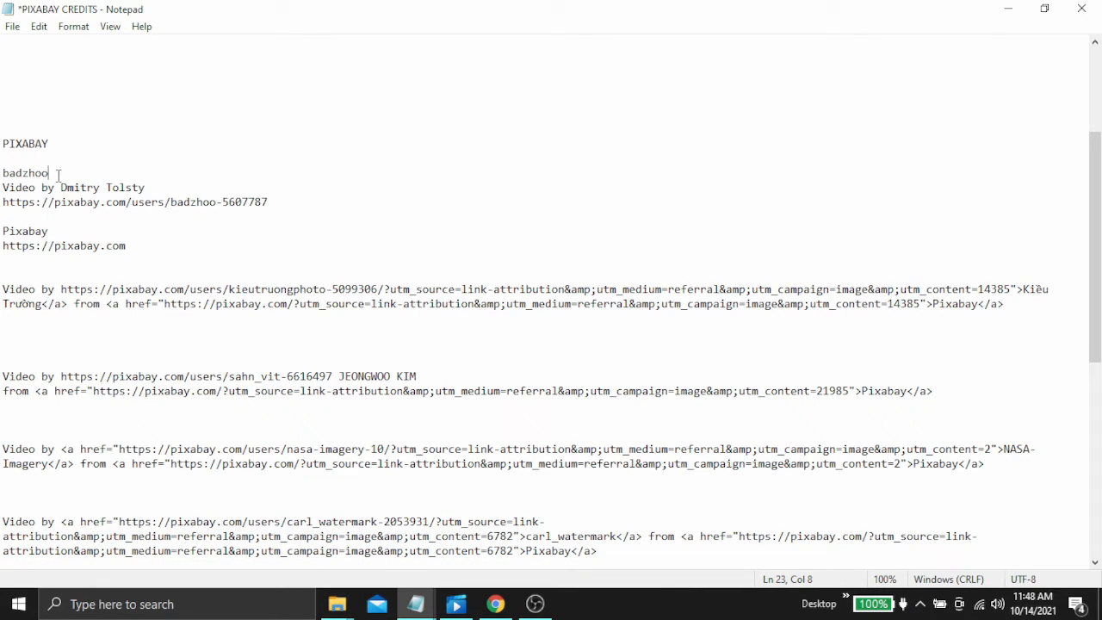
pyautogui.doubleClick(26, 173)
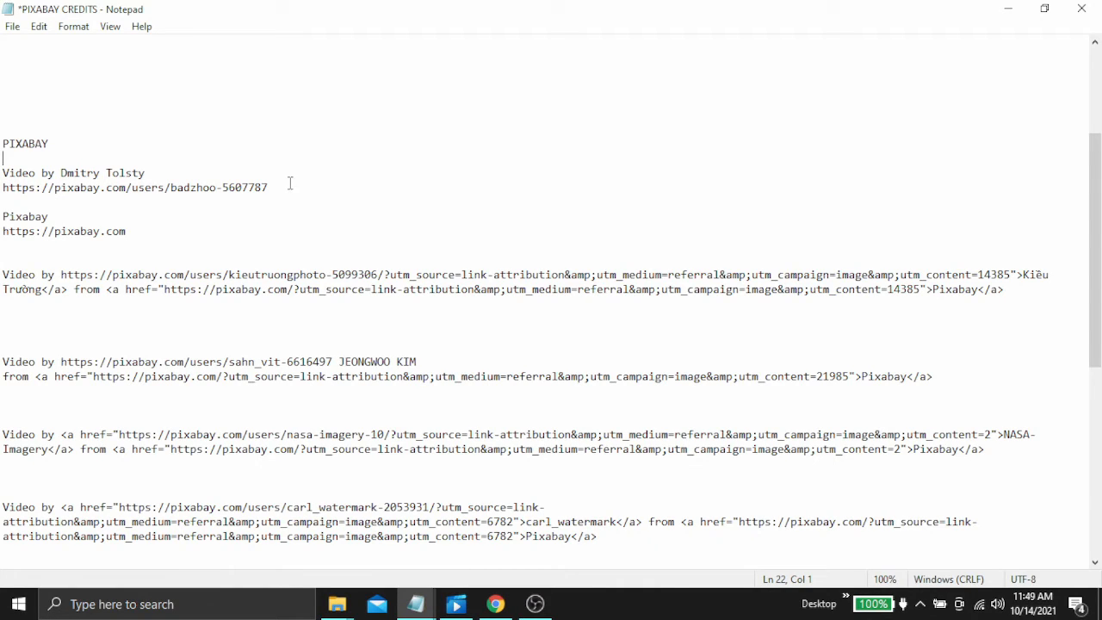
pyautogui.moveTo(219, 194)
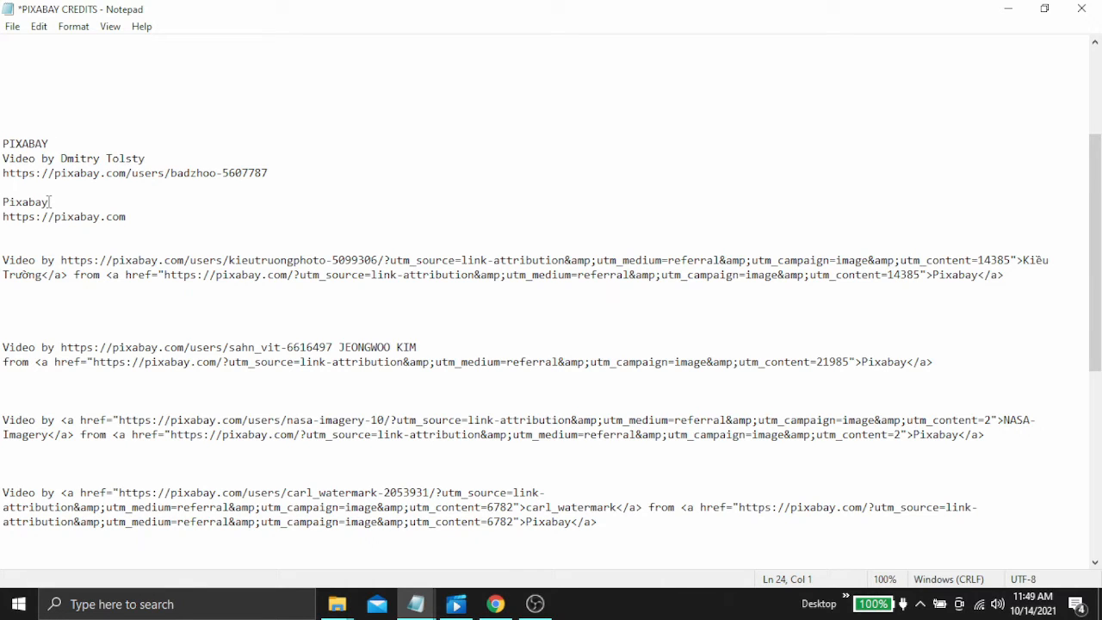
# Insert blank lines before the Pixabay lines and select the Pixabay link markup after 'from'
pyautogui.press('Enter')
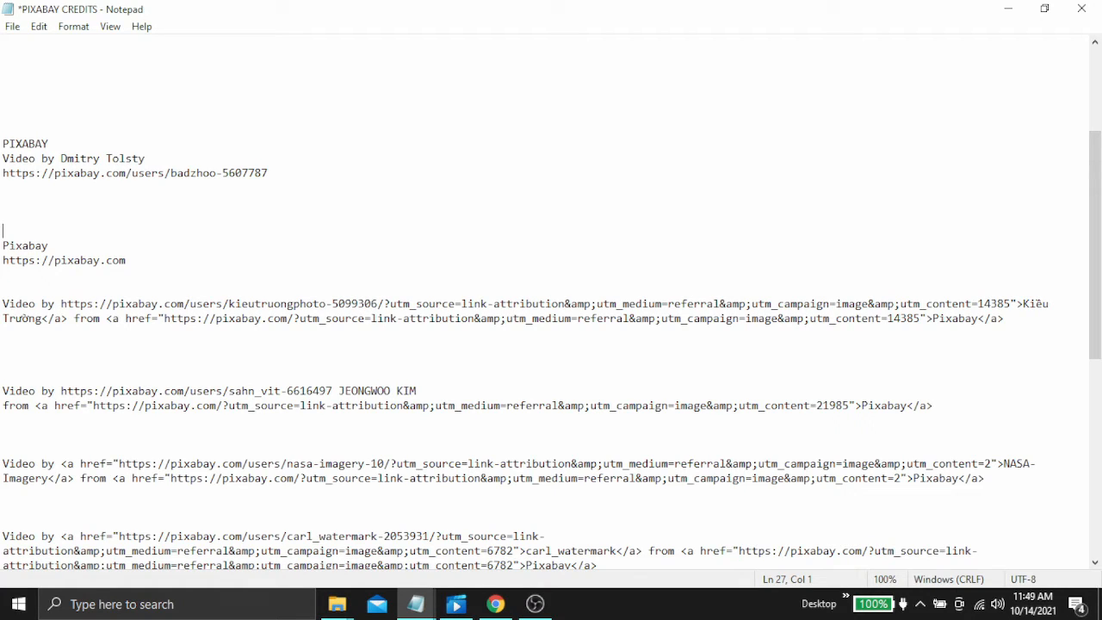
pyautogui.moveTo(93, 134)
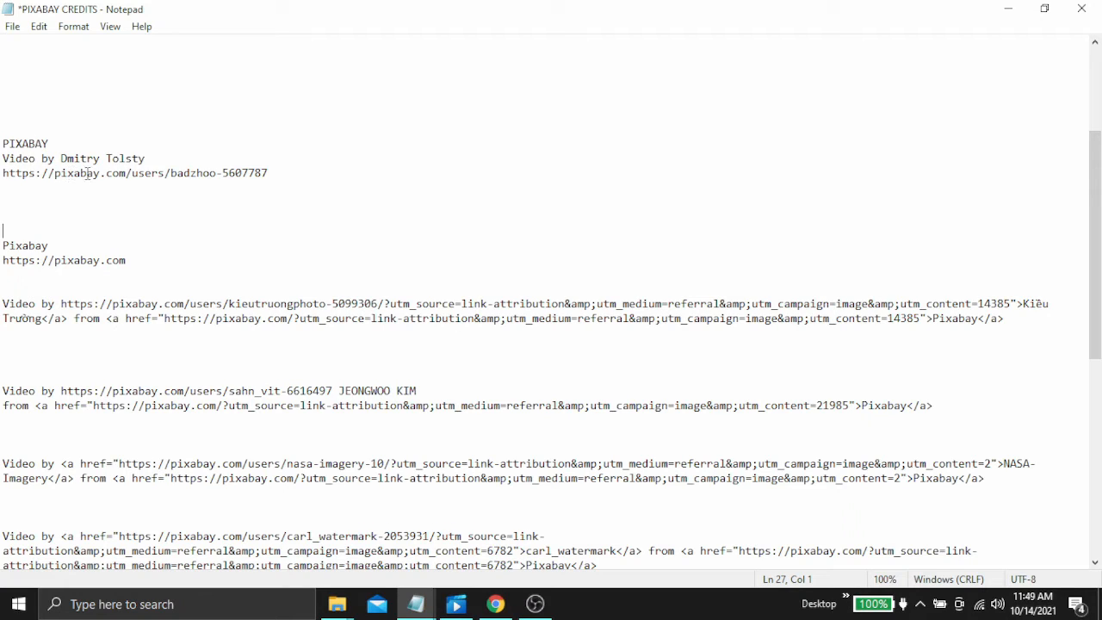
pyautogui.moveTo(71, 222)
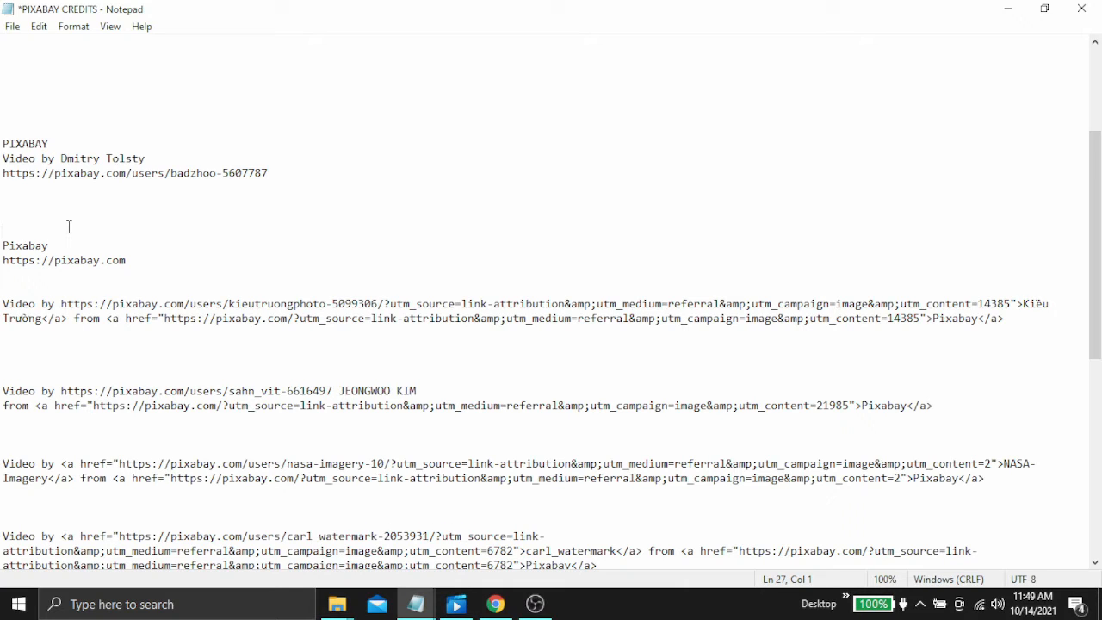
pyautogui.moveTo(385, 441)
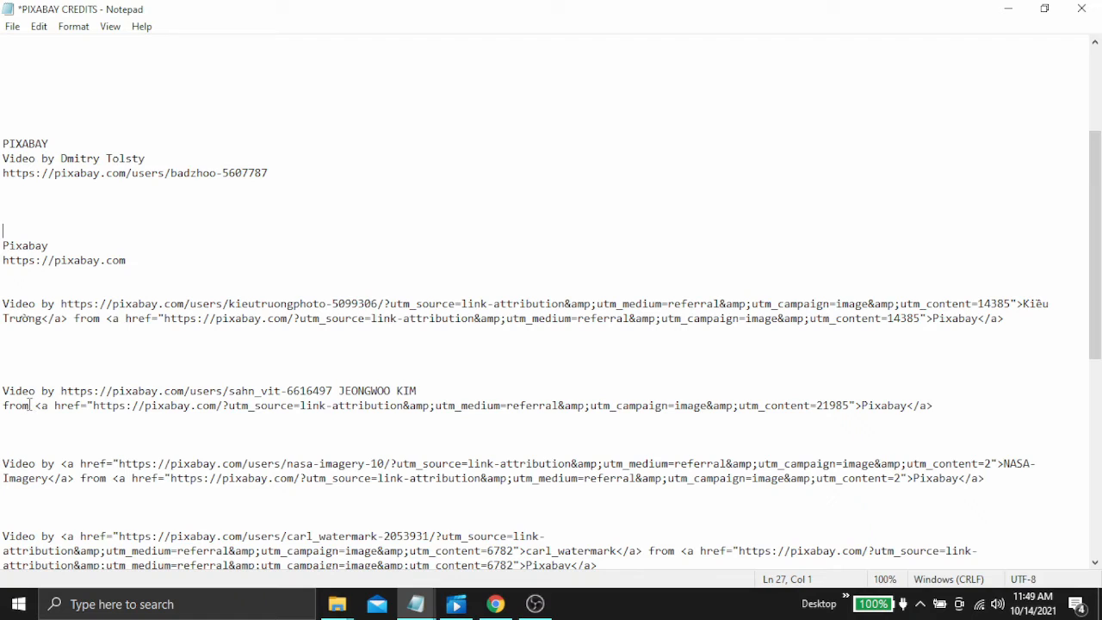
pyautogui.moveTo(2, 383); pyautogui.dragTo(34, 406)
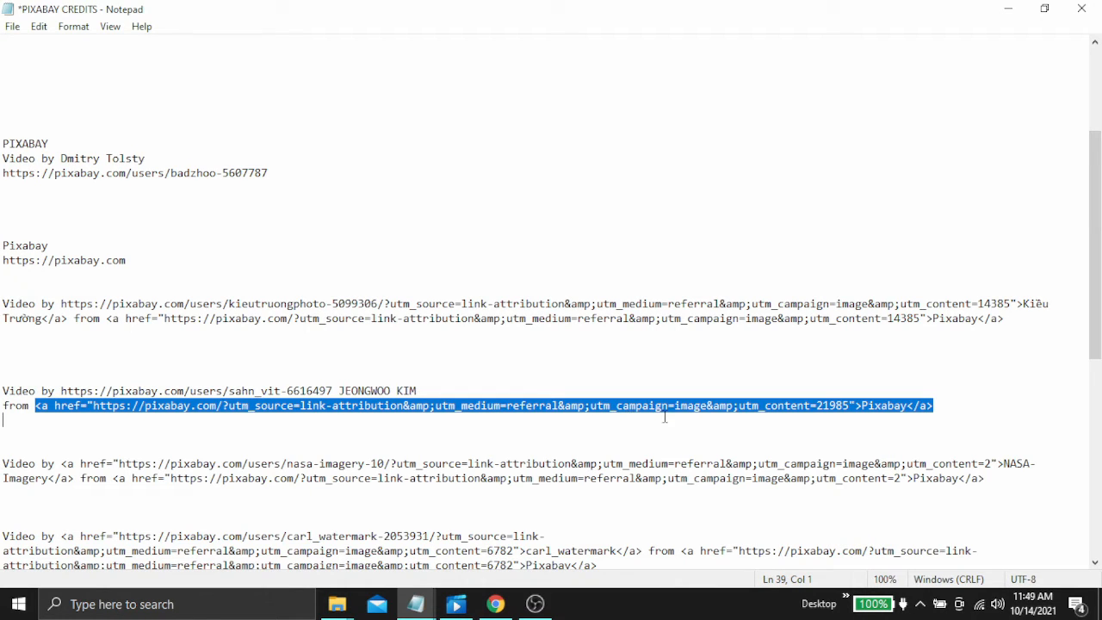
pyautogui.moveTo(893, 414)
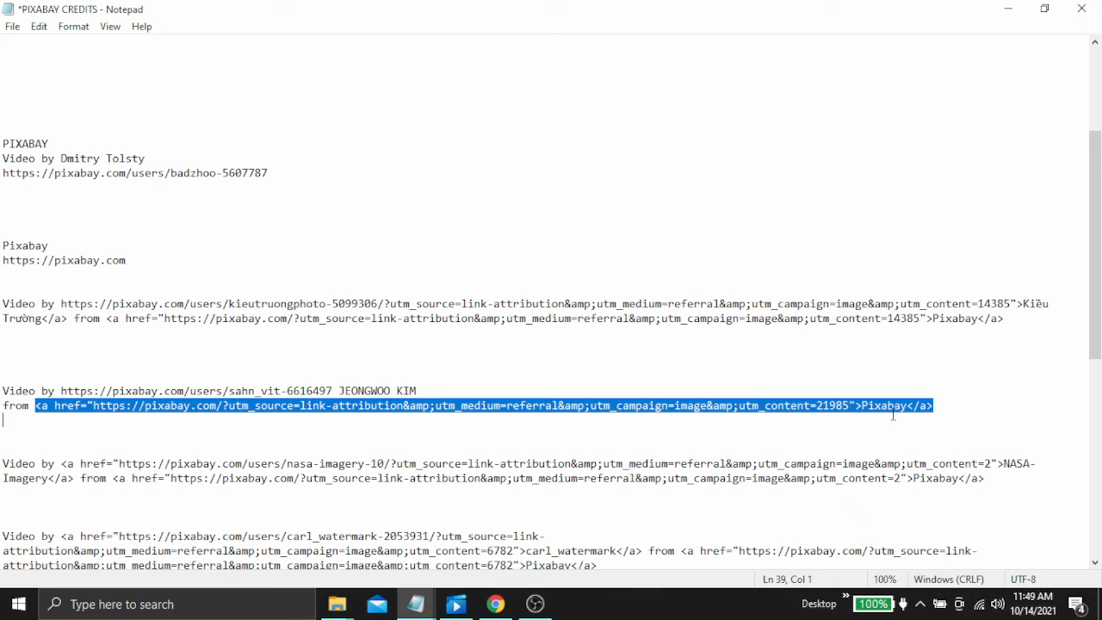
# Remove the stray 'from' and move the JEONGWOO KIM credit line below the Dmitry Tolsty credit
pyautogui.press('Delete')
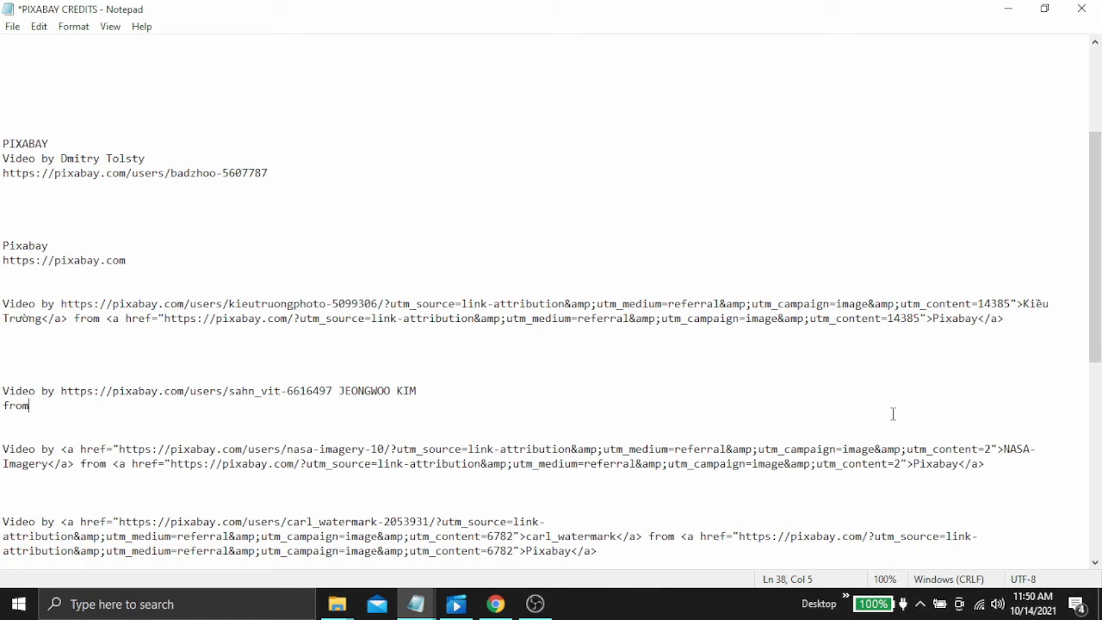
pyautogui.press('BackSpace')
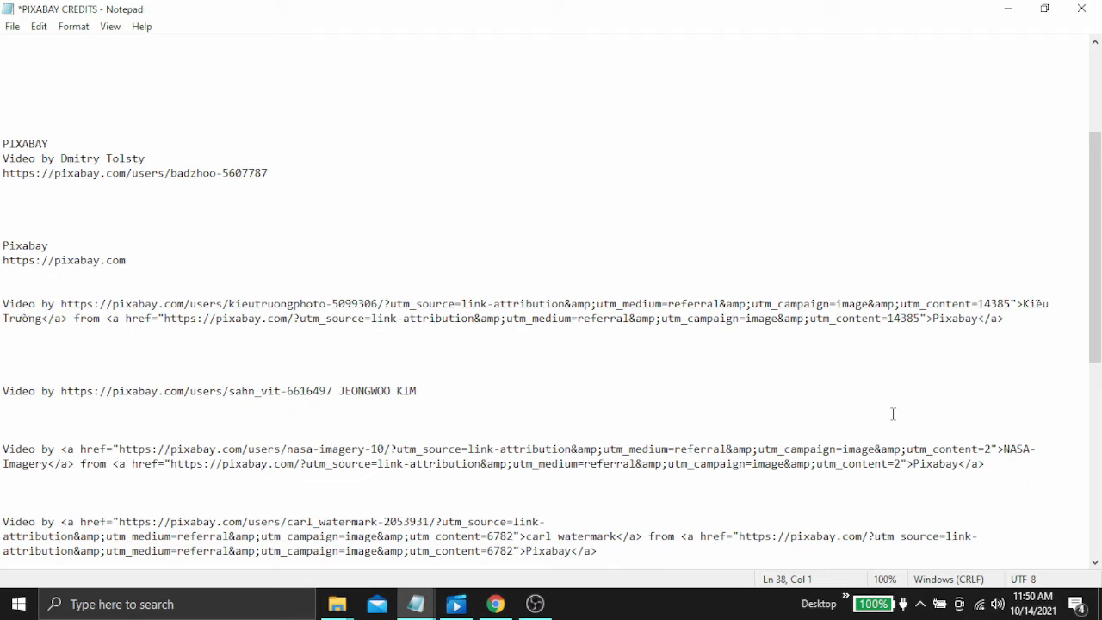
pyautogui.tripleClick(208, 390)
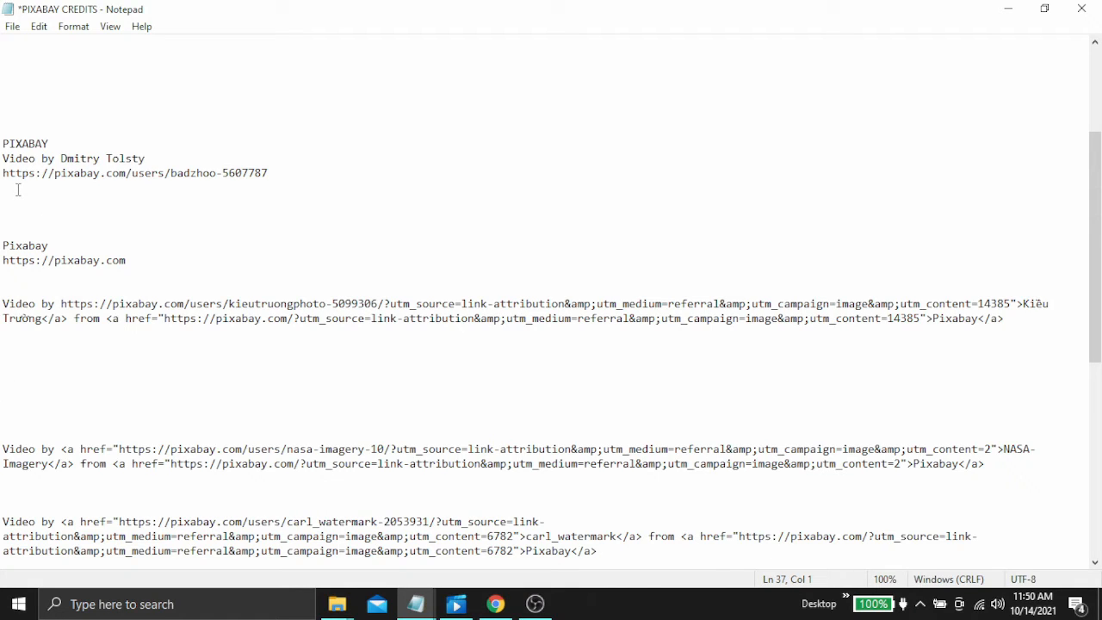
pyautogui.write('Video by https://pixabay.com/users/sahn_vit-6616497 JEONGWOO KIM')
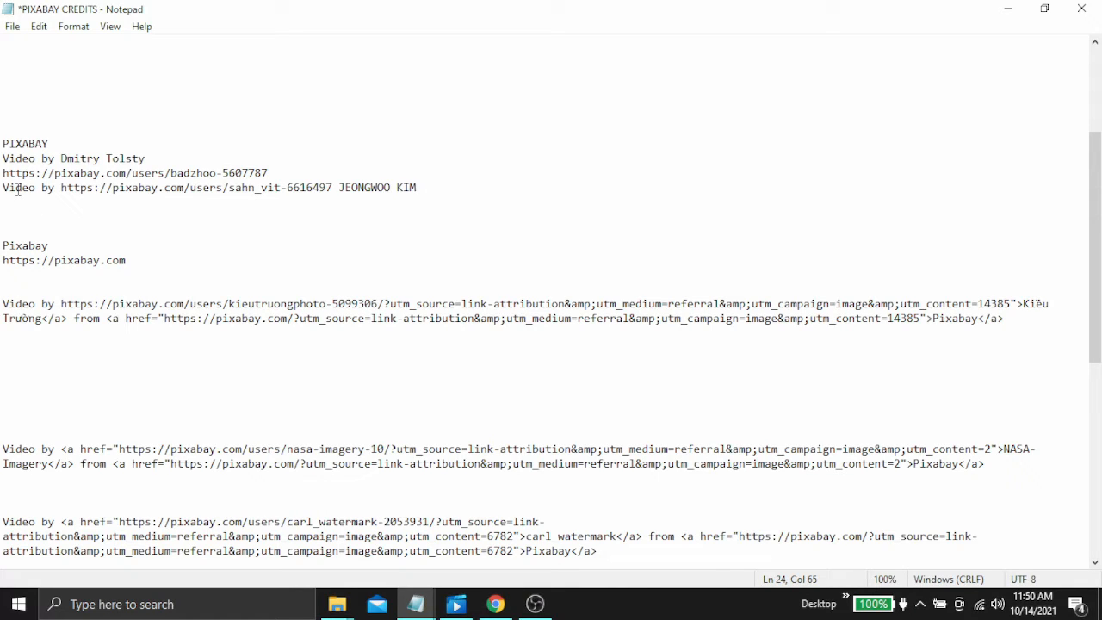
pyautogui.moveTo(256, 212)
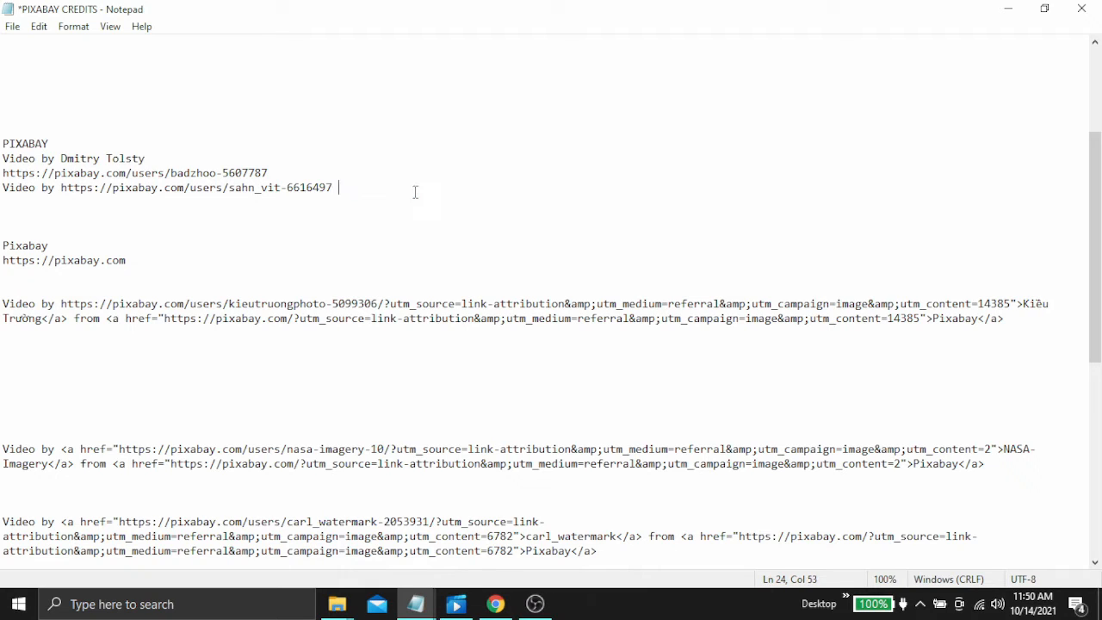
pyautogui.click(146, 158)
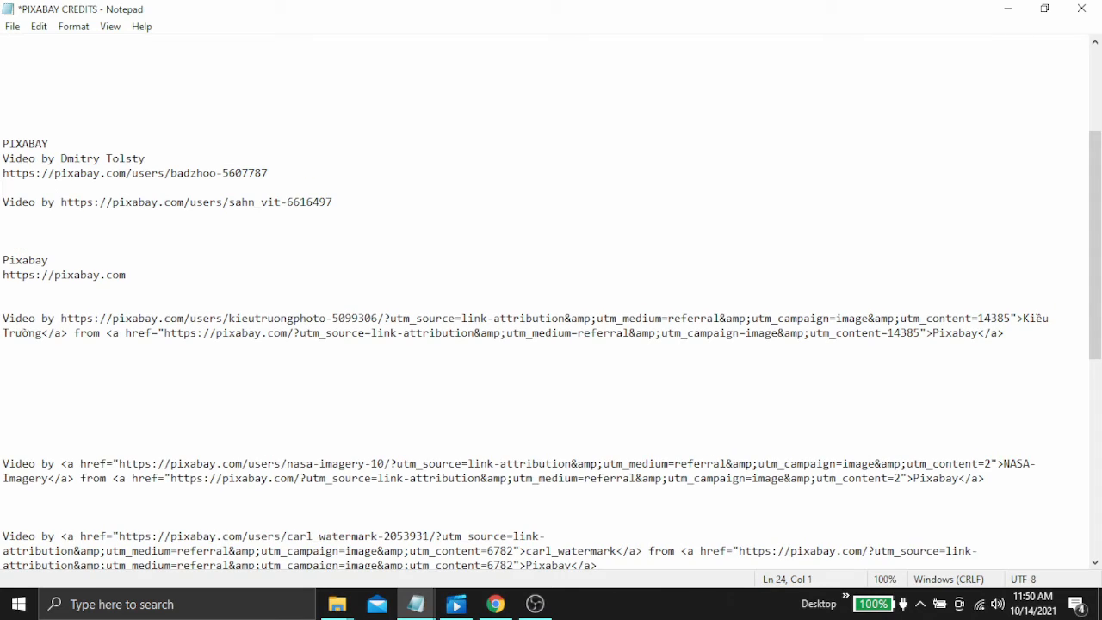
pyautogui.write('JEONGWOO KIM')
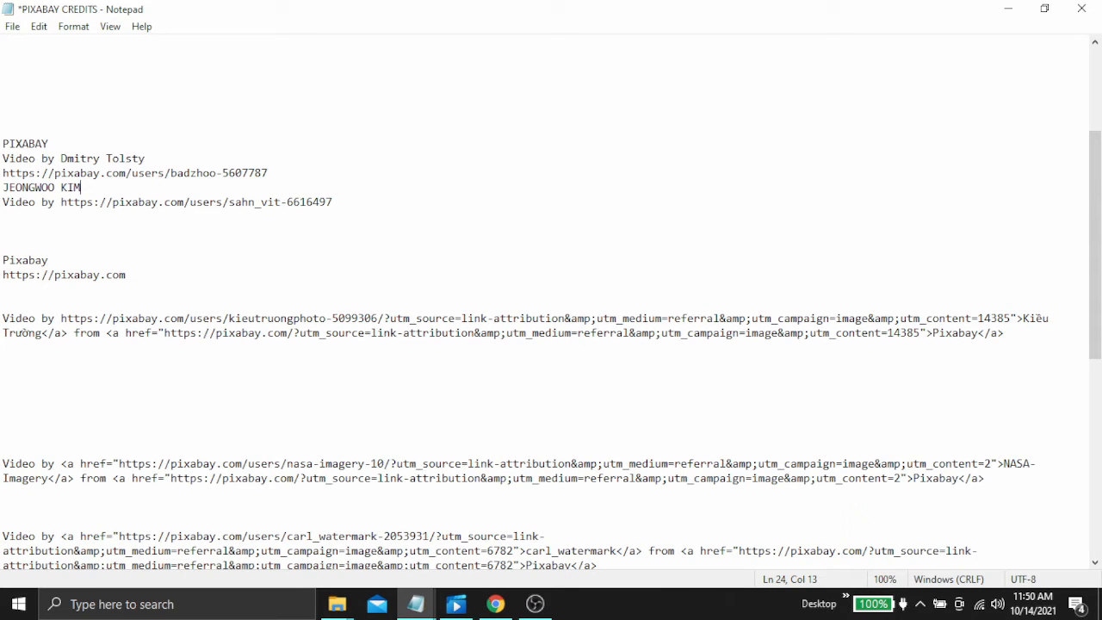
pyautogui.press('BackSpace')
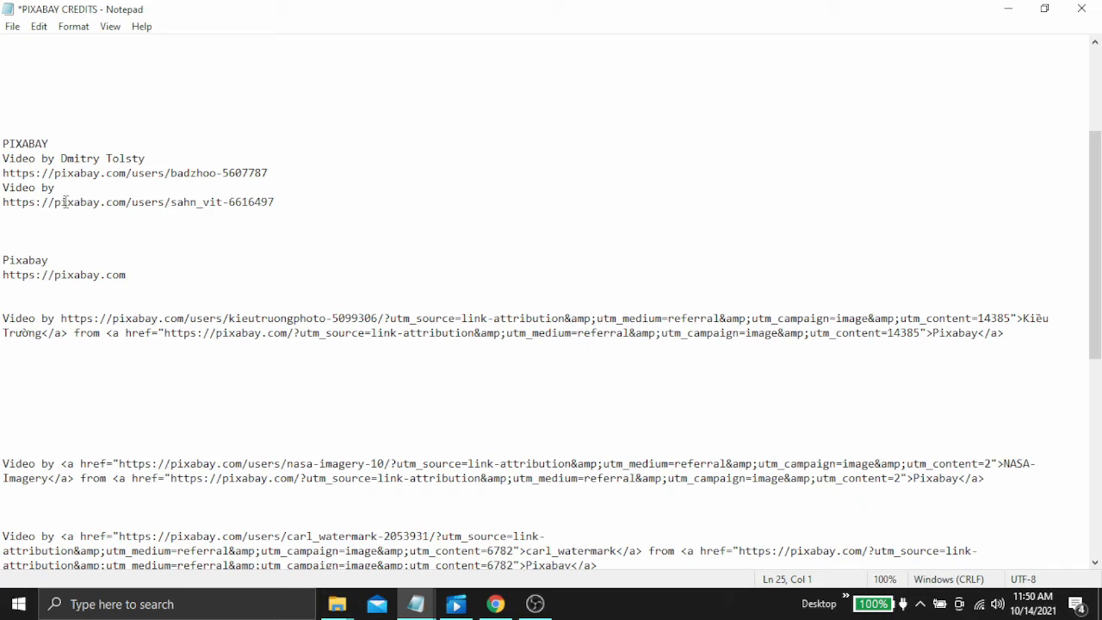
pyautogui.write('JEONGWOO KIM')
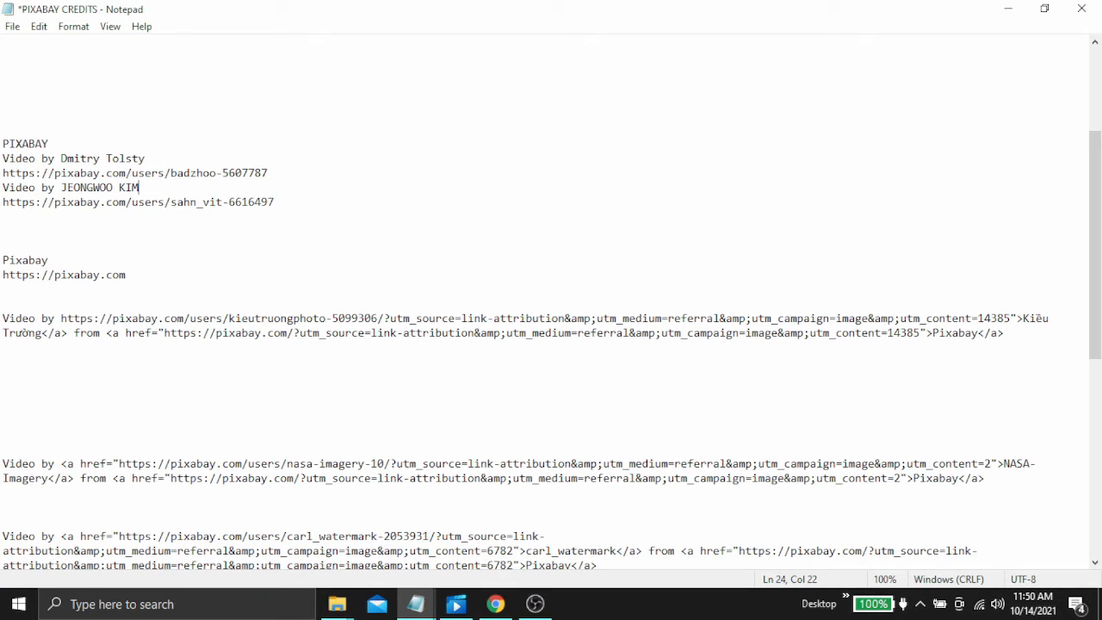
pyautogui.moveTo(313, 213)
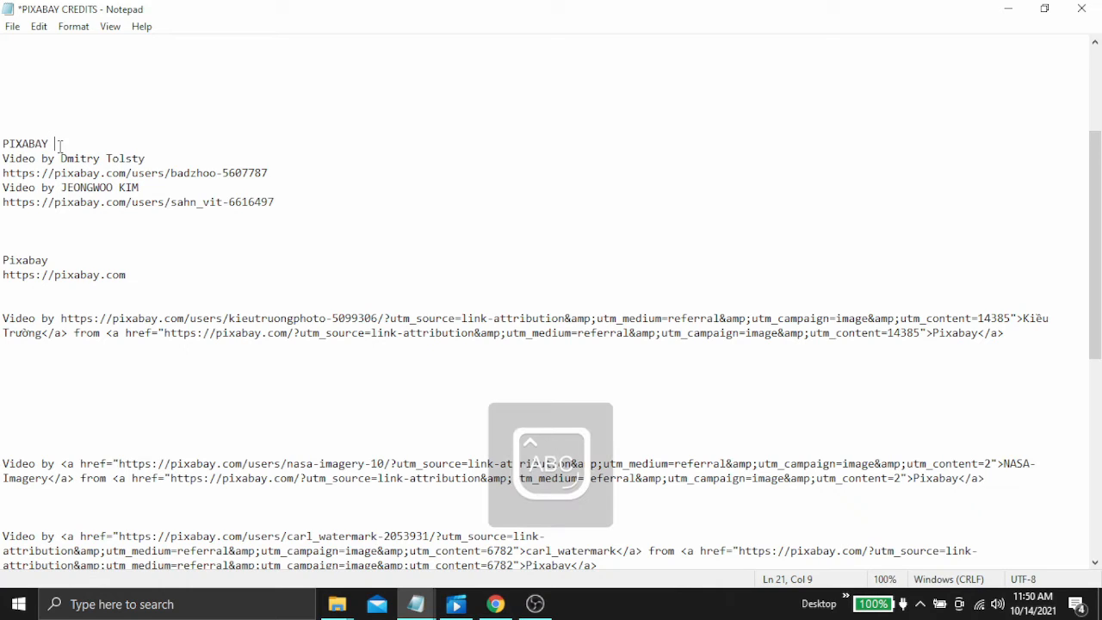
# Append ' VIDEOS' to the PIXABAY heading, correcting the 'VUDEOS' typo
pyautogui.write('VUDEOS')
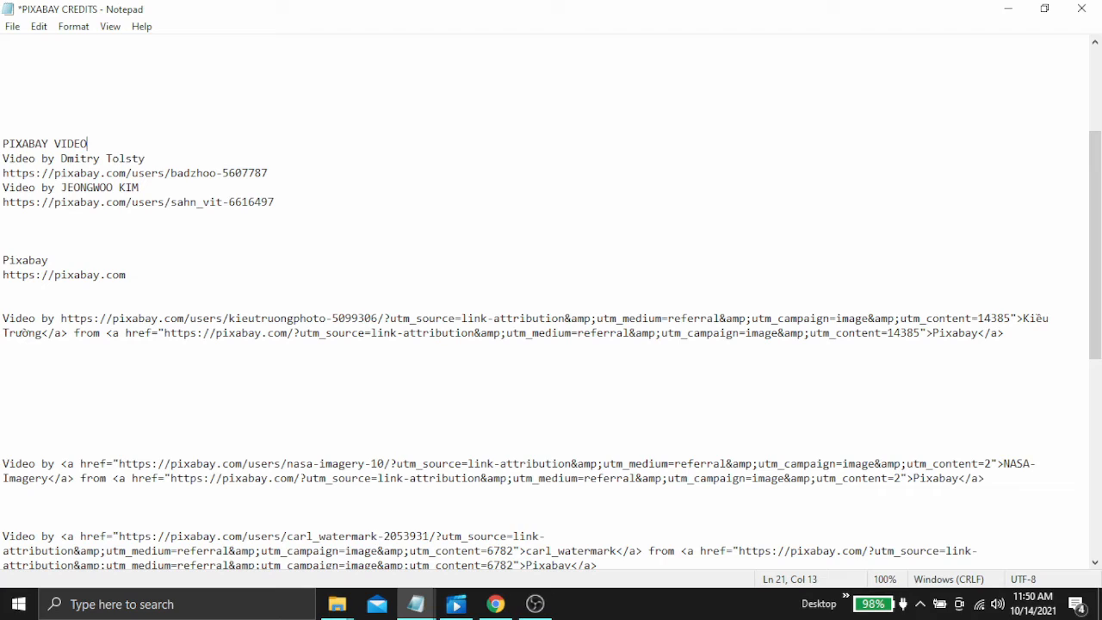
pyautogui.write('S')
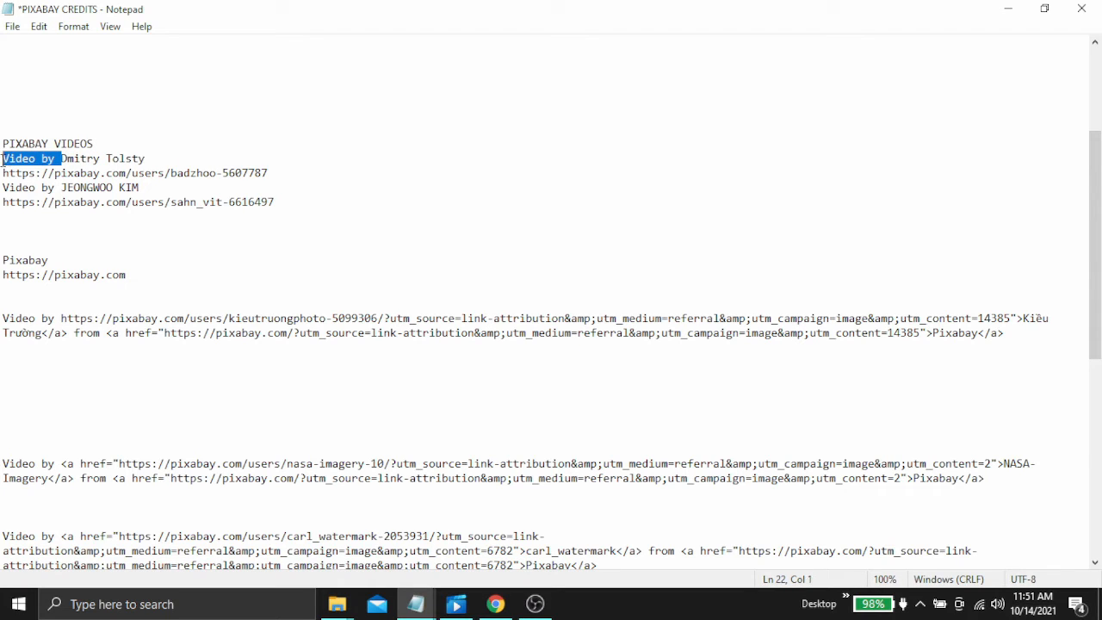
# Delete the 'Video by' prefix from the Dmitry Tolsty and JEONGWOO KIM lines
pyautogui.press('Delete')
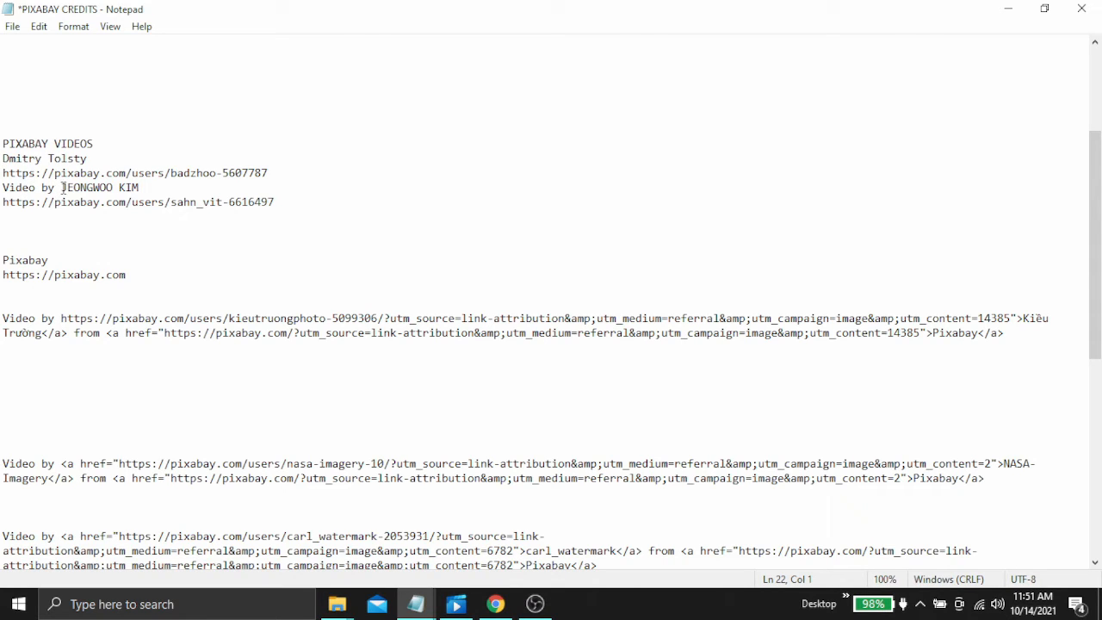
pyautogui.doubleClick(30, 187)
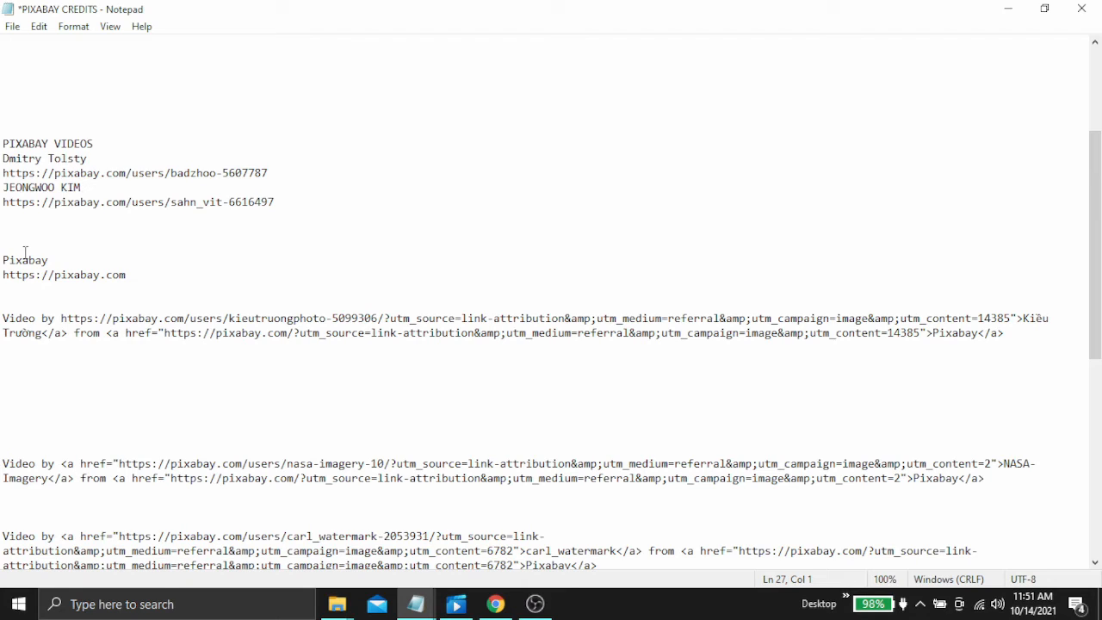
pyautogui.click(3, 231)
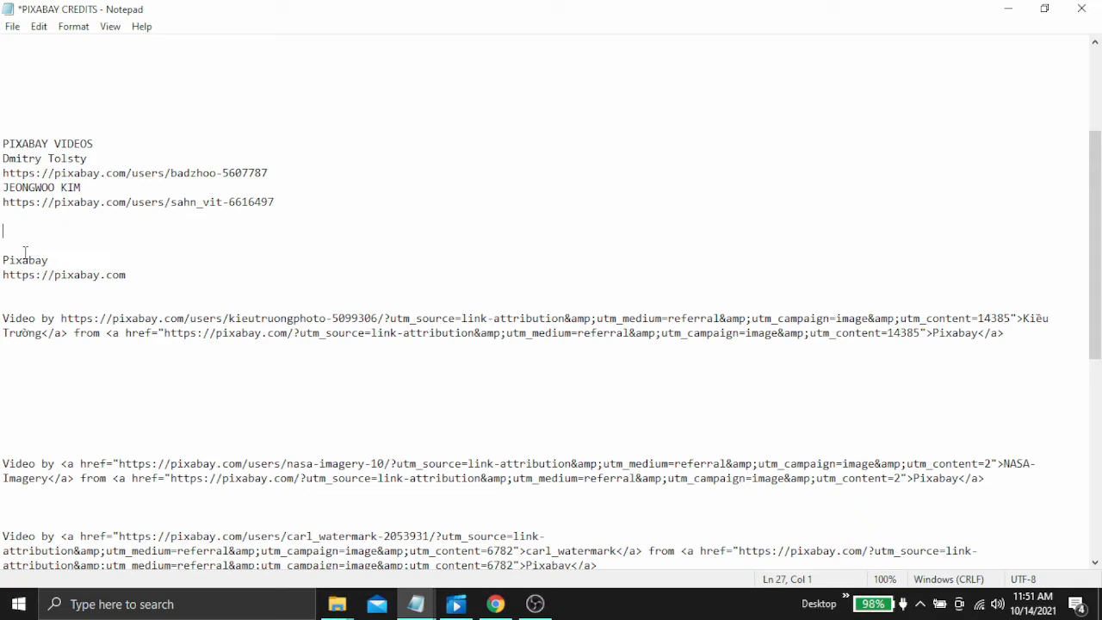
pyautogui.moveTo(977, 423)
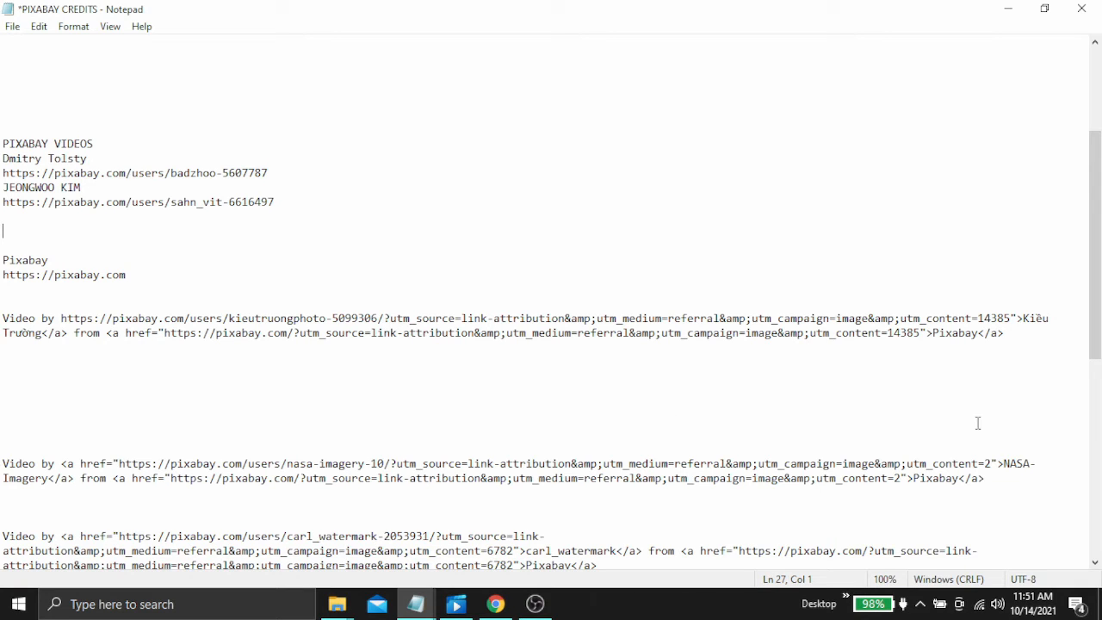
# Delete the tracking parameters and HTML tags from Kiều Trường's credit, moving the URL to its own line
pyautogui.moveTo(1023, 318); pyautogui.dragTo(862, 333)
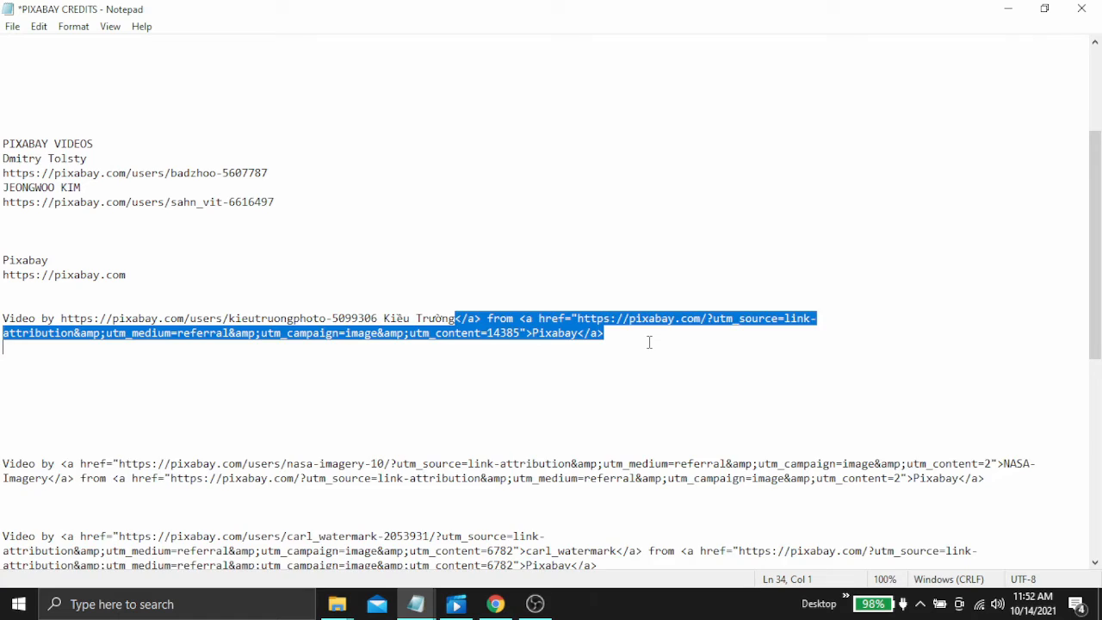
pyautogui.press('Delete')
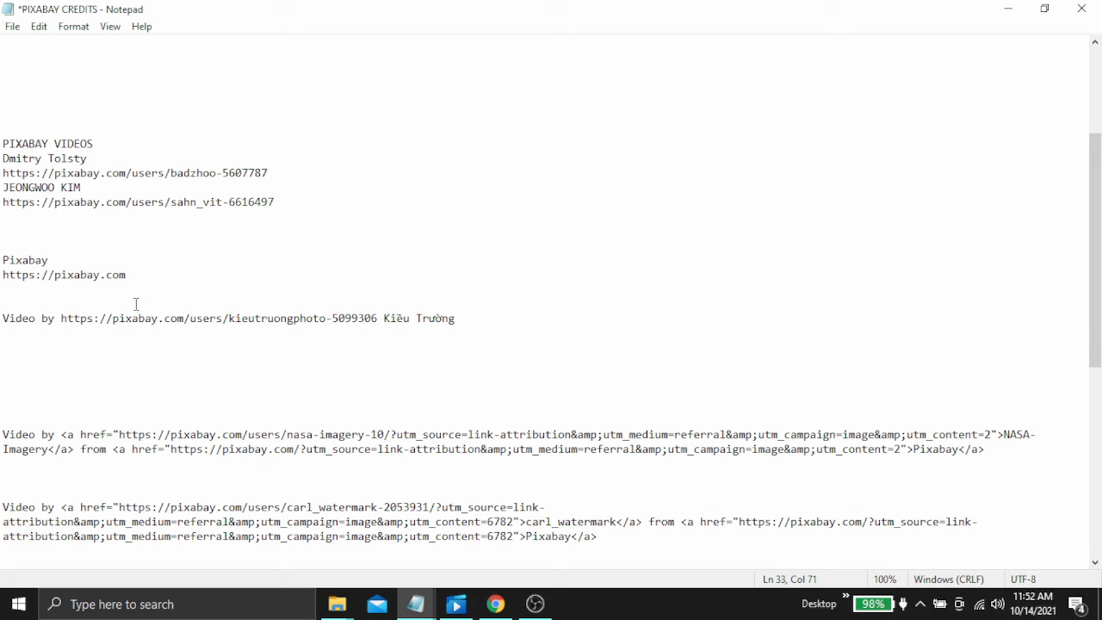
pyautogui.moveTo(57, 321)
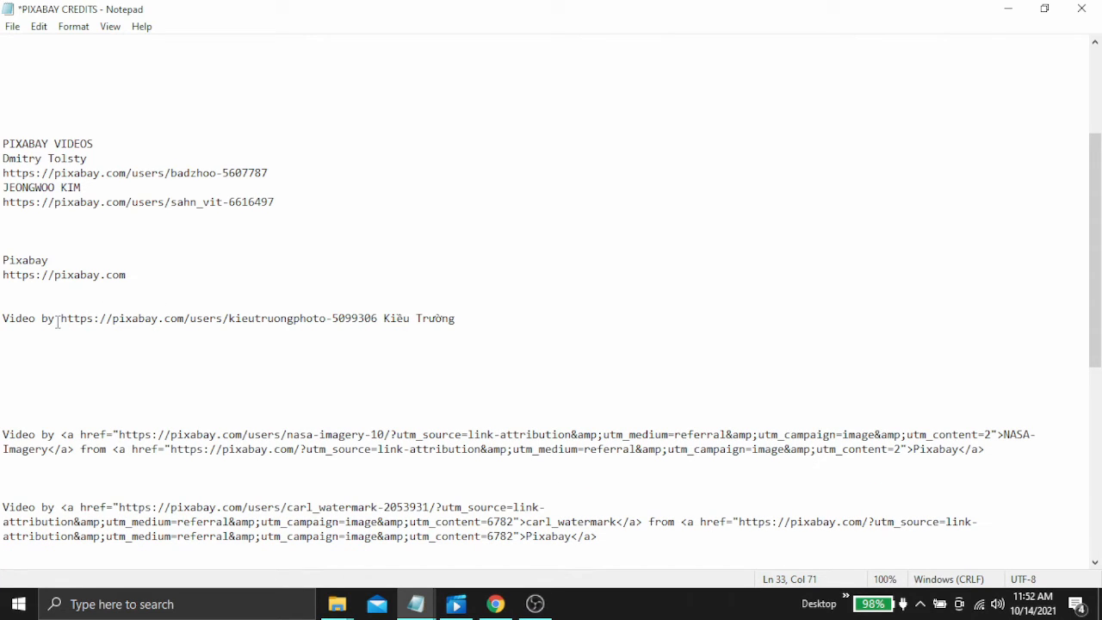
pyautogui.click(61, 385)
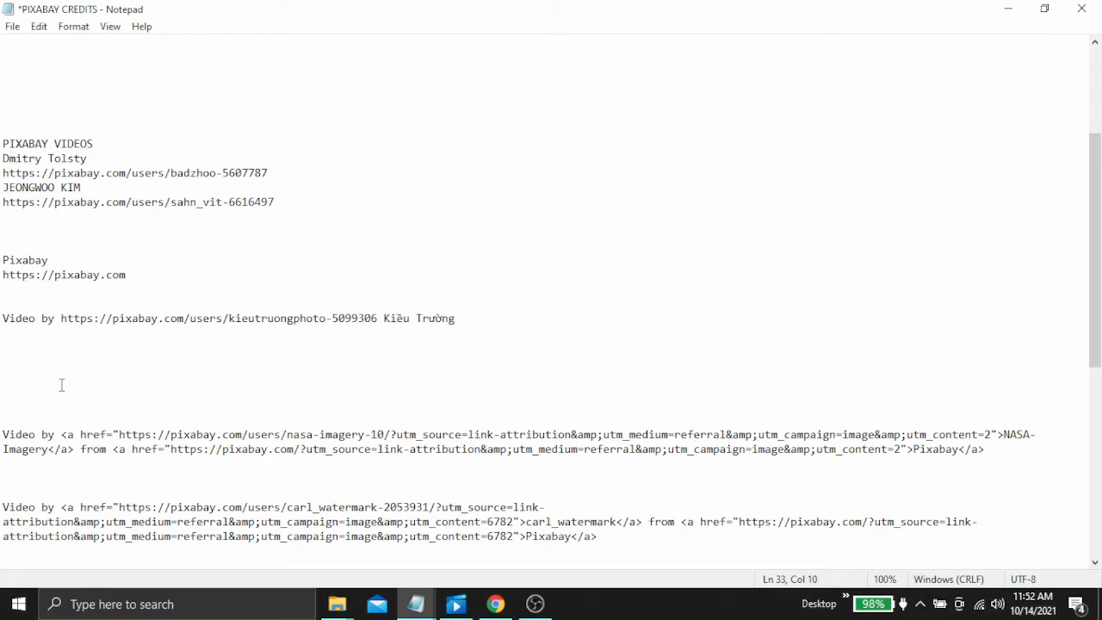
pyautogui.press('enter')
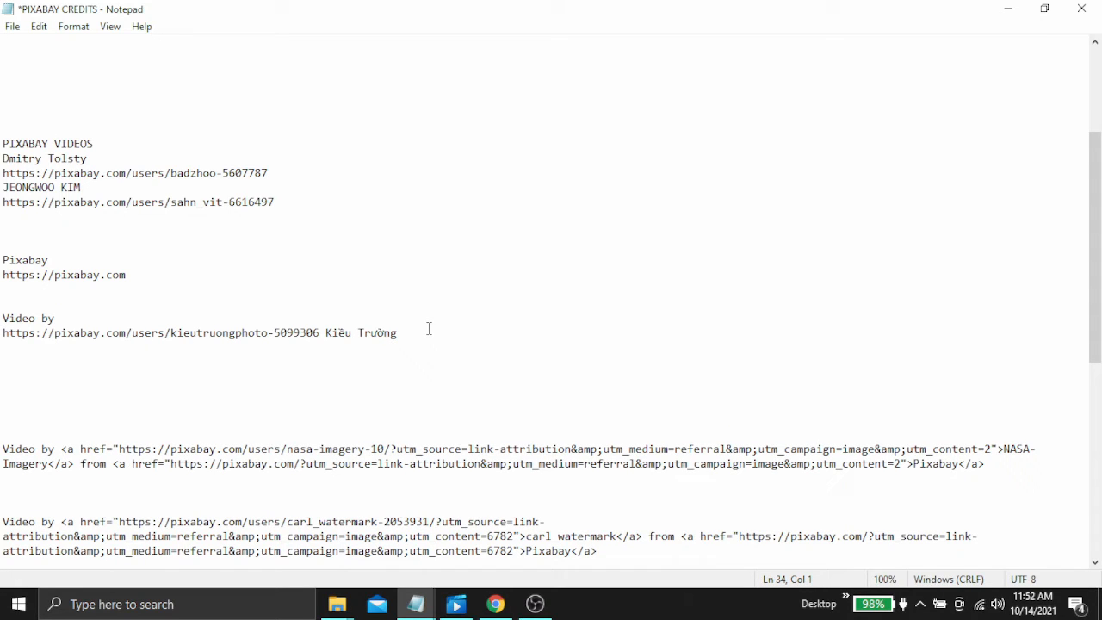
# Put 'Kiều Trường' above the URL and delete the generic Pixabay name and link lines
pyautogui.doubleClick(361, 333)
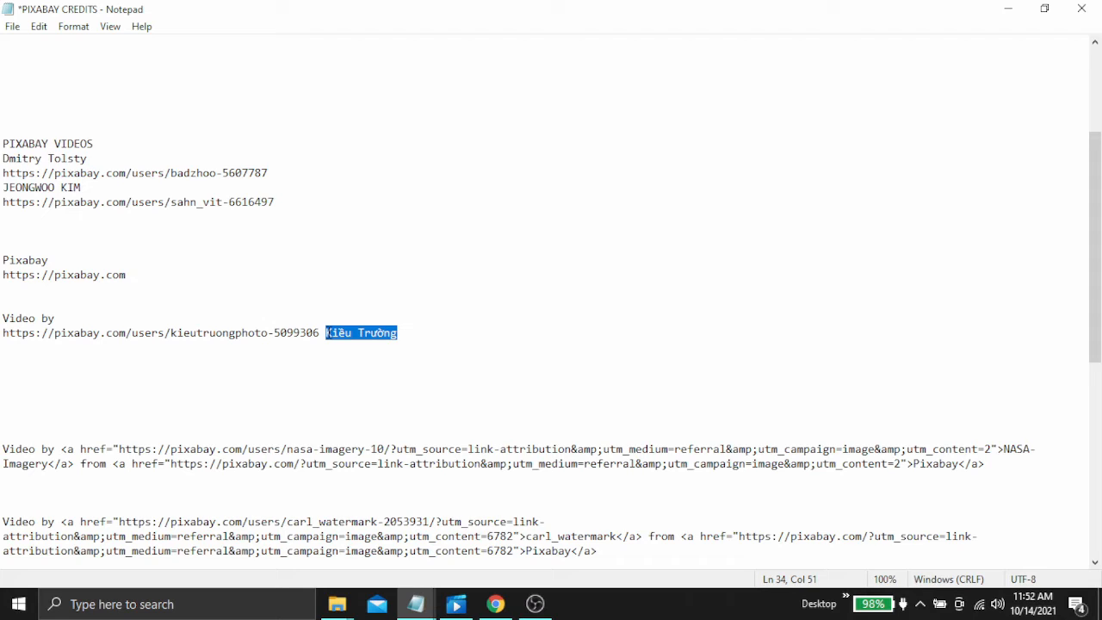
pyautogui.press('Delete')
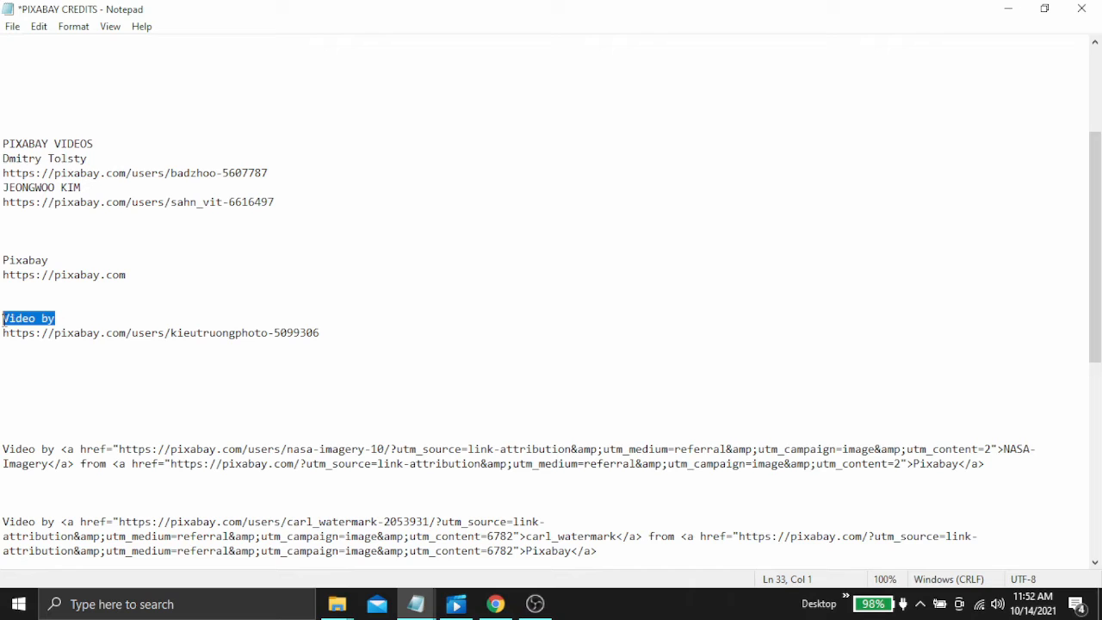
pyautogui.write('Kiều Trường')
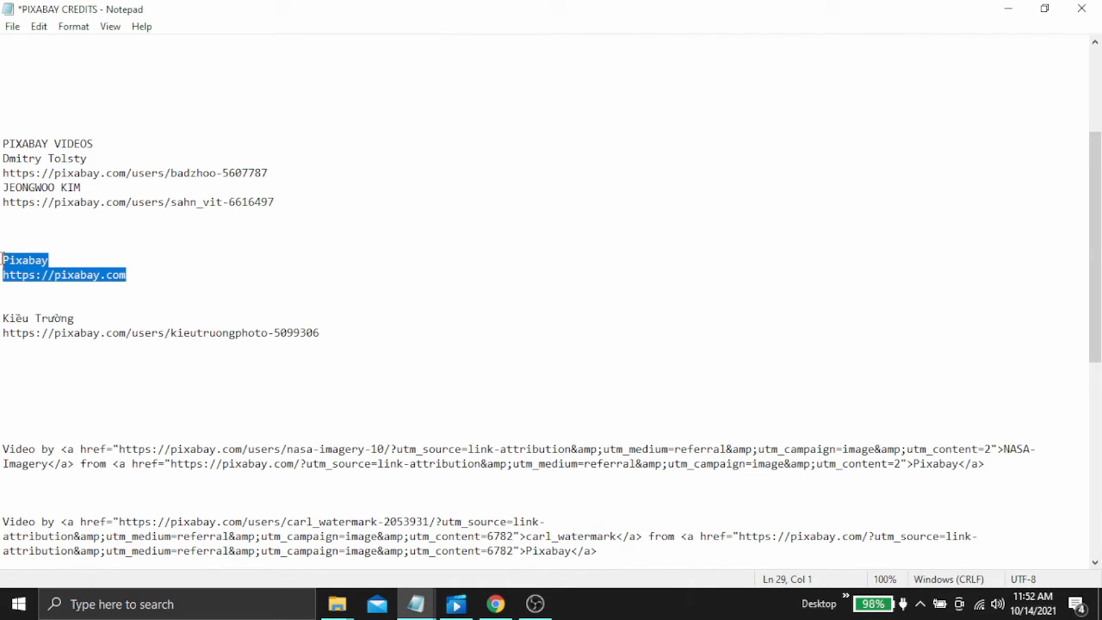
pyautogui.press('Delete')
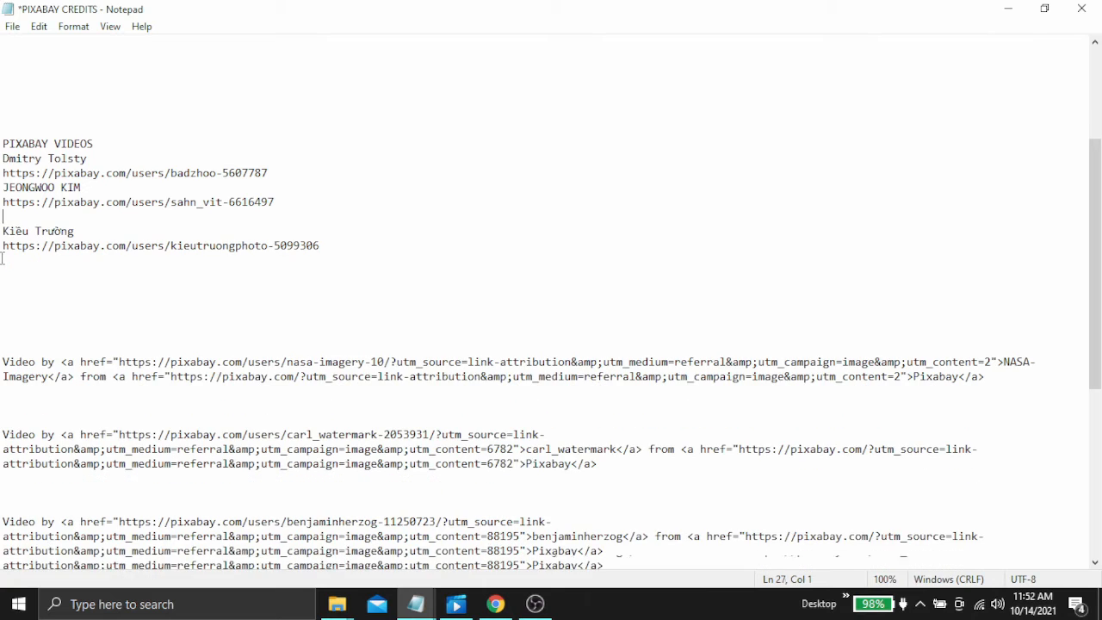